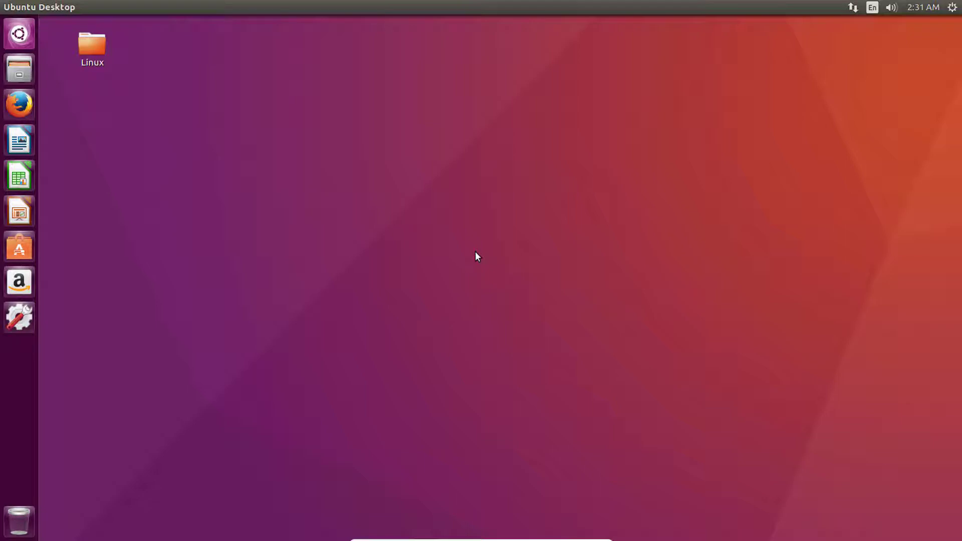
mouse_move(19, 103)
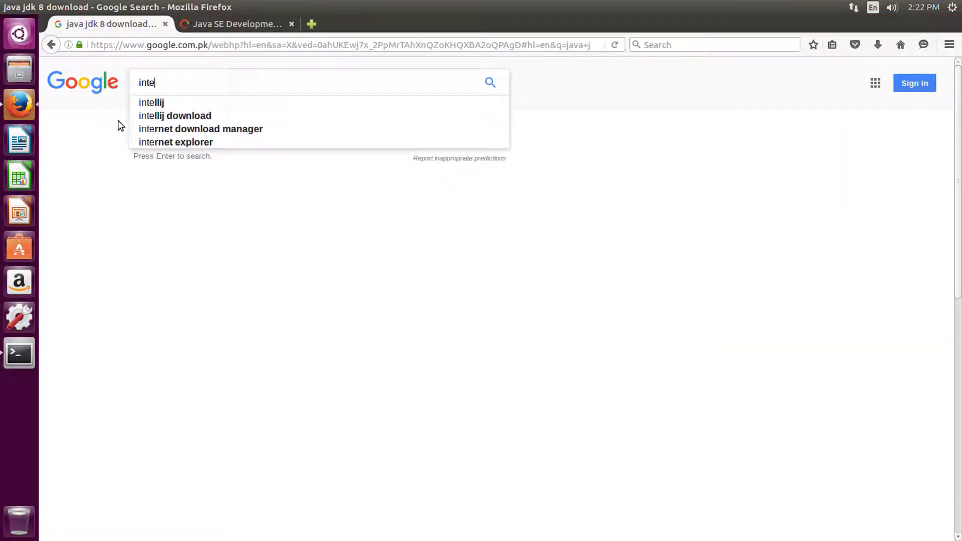
Step: Search Google for 'intellij', reach JetBrains' page and start the free-trial .TAR.GZ download
click(151, 103)
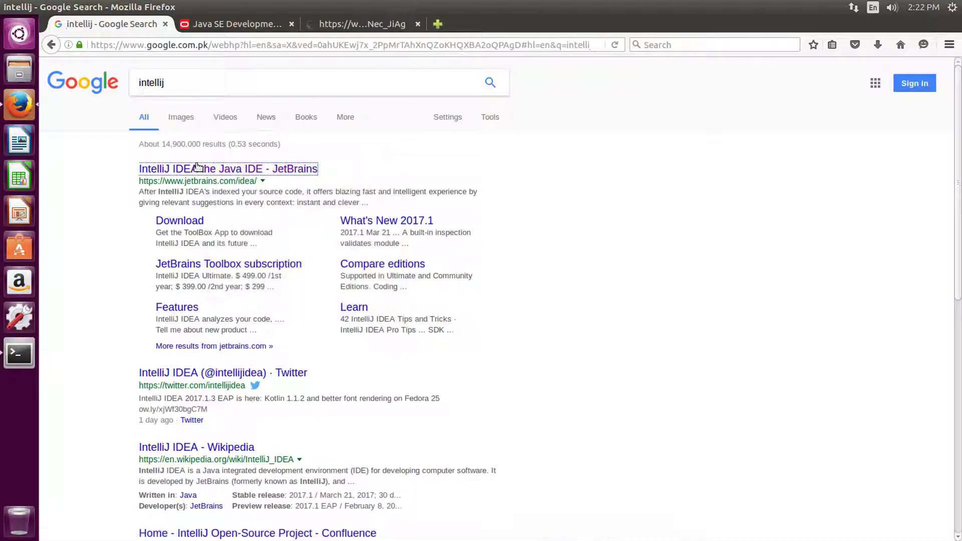
click(227, 168)
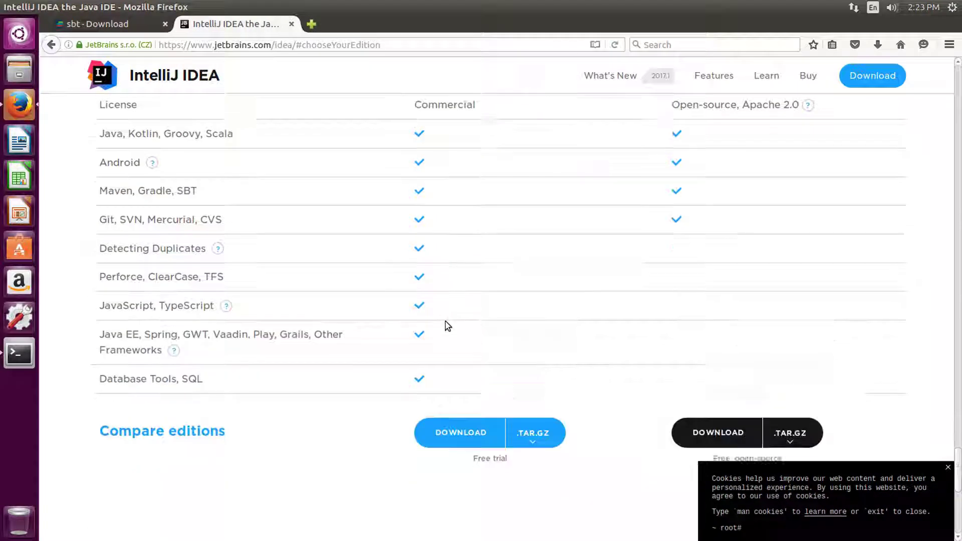
scroll(down, 3)
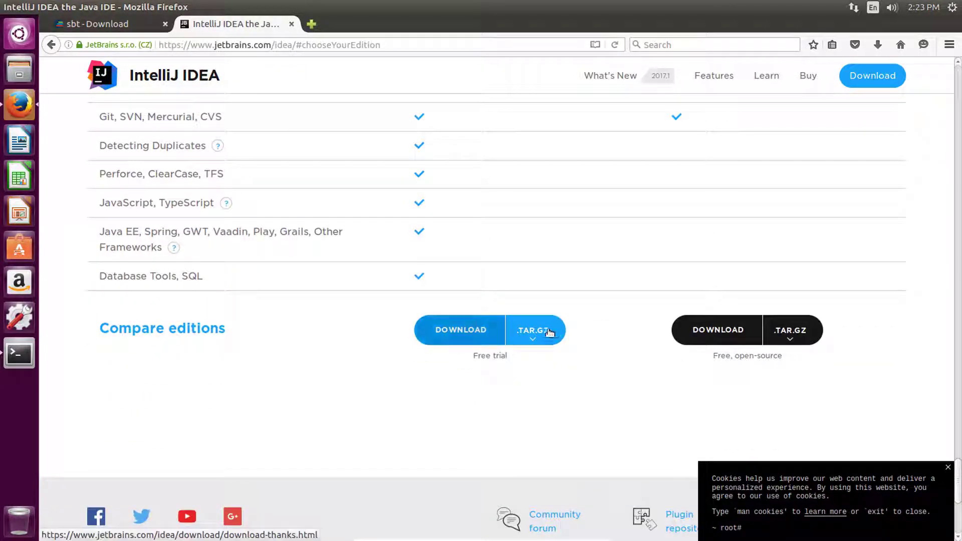
click(460, 329)
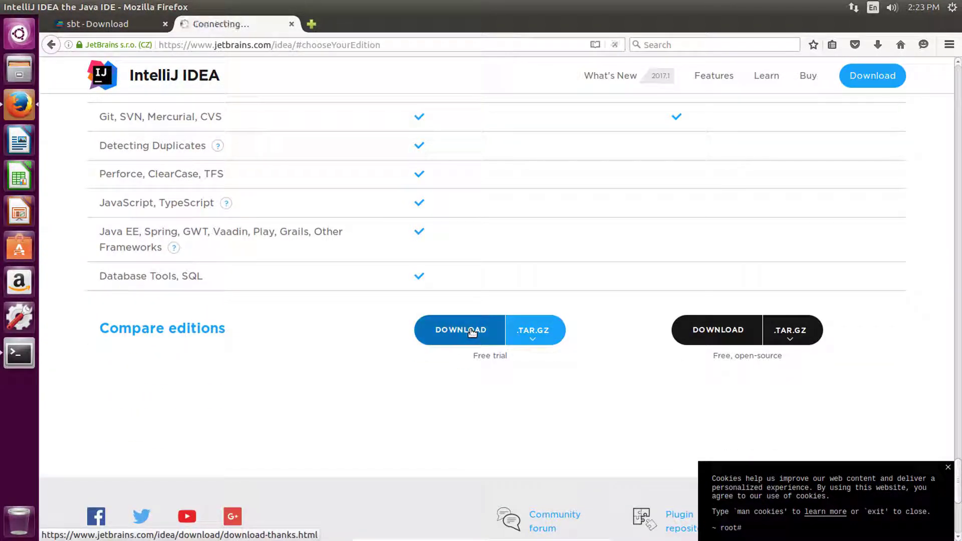
click(459, 330)
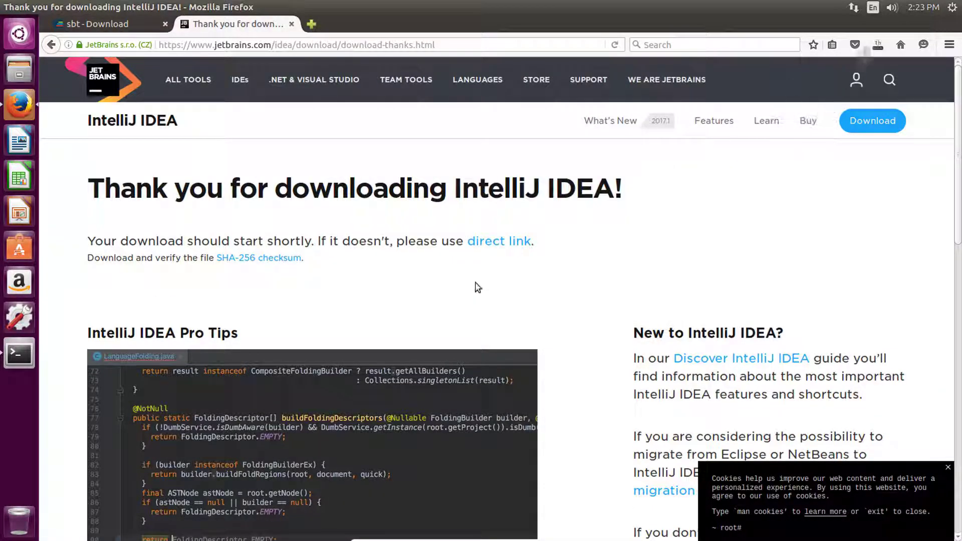
click(876, 44)
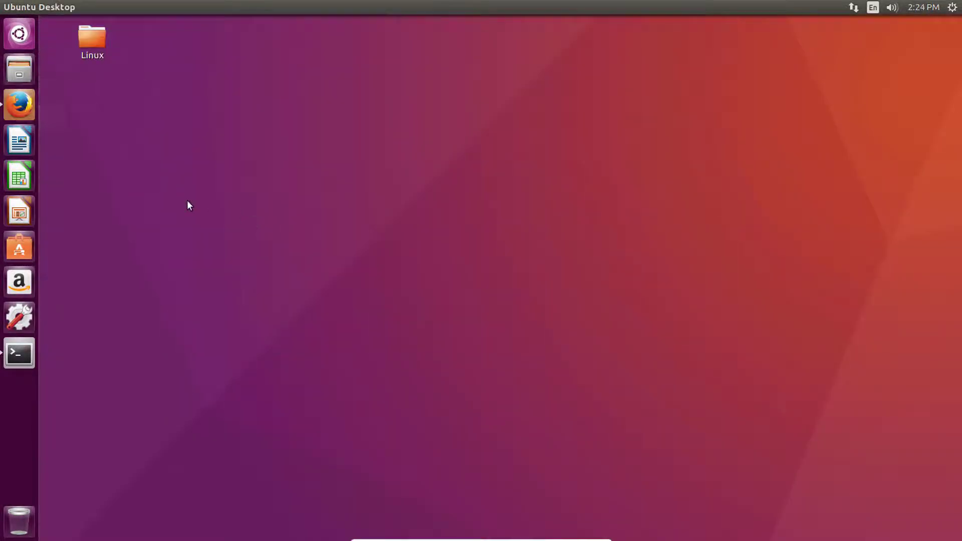
Step: Launch a Terminal from the desktop and run 'sudo nautilus', entering the administrator password
right_click(414, 266)
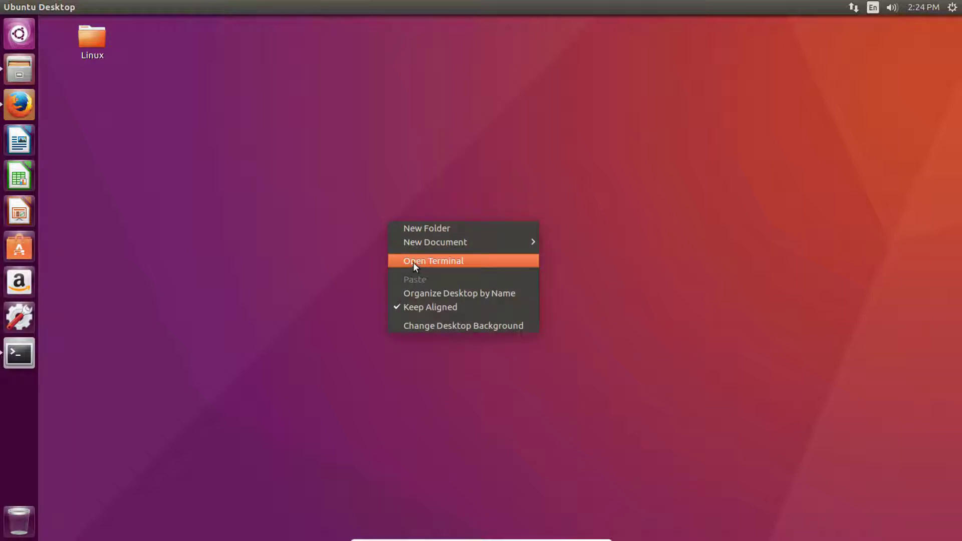
click(433, 260)
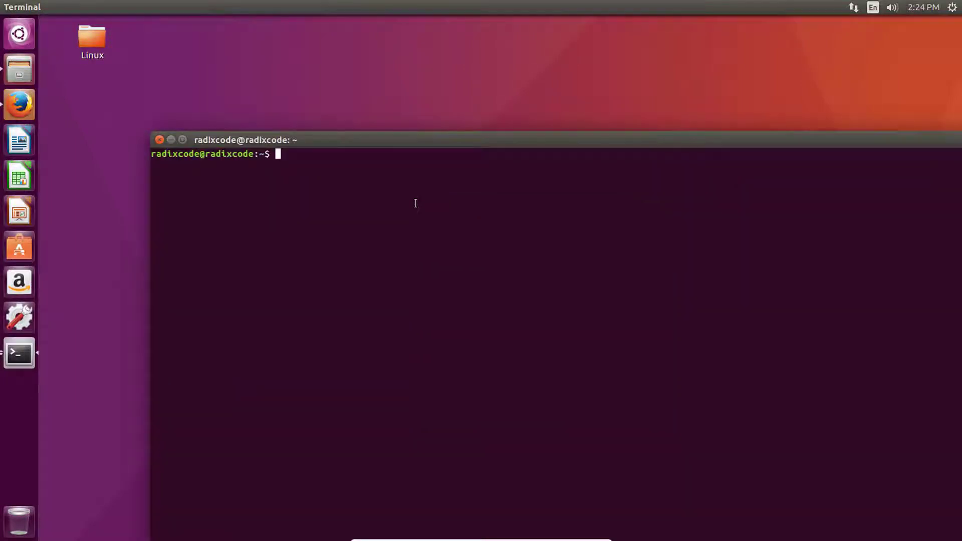
text(sudo)
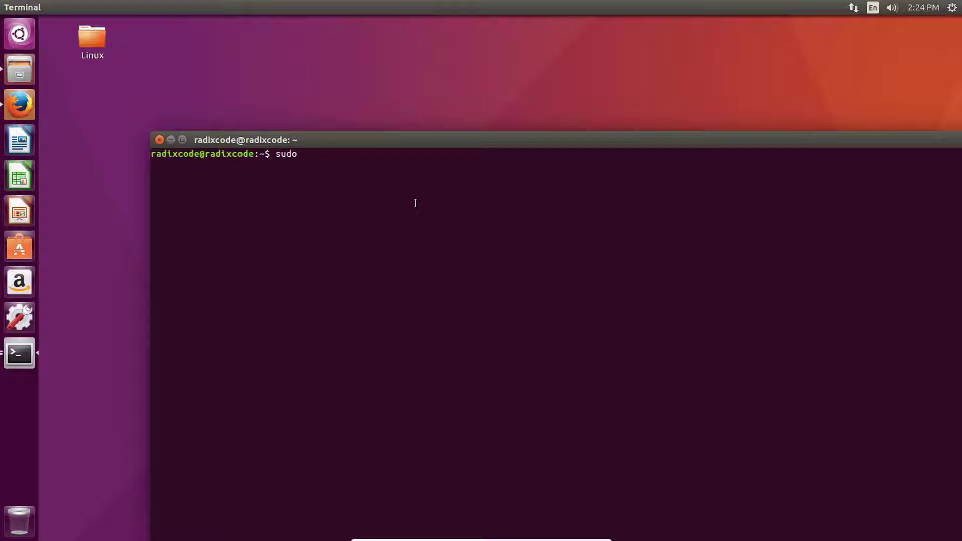
text(na)
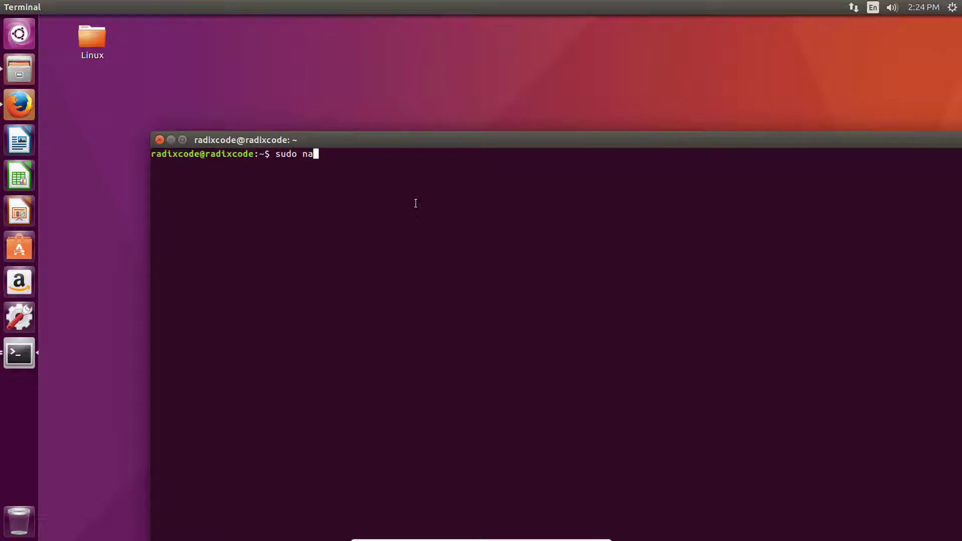
text(utilus)
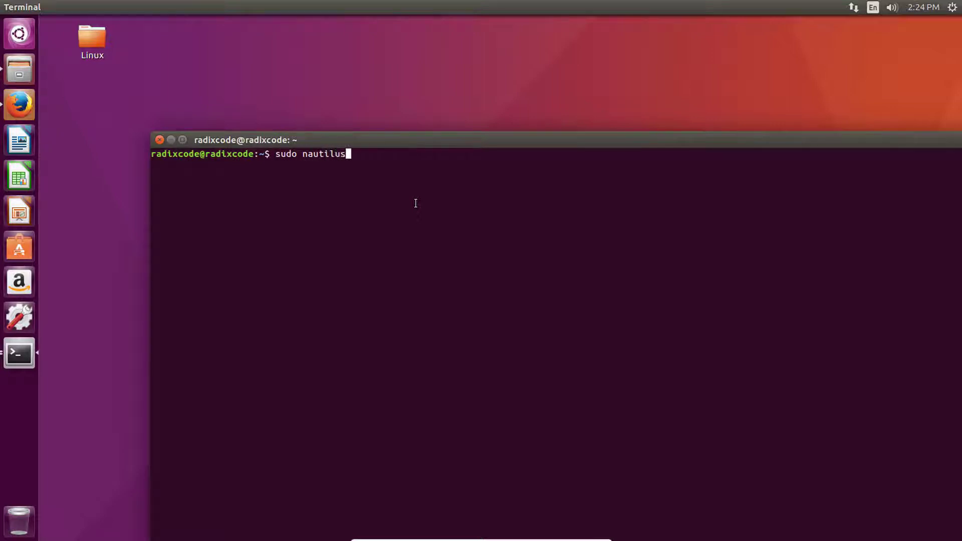
key(Return)
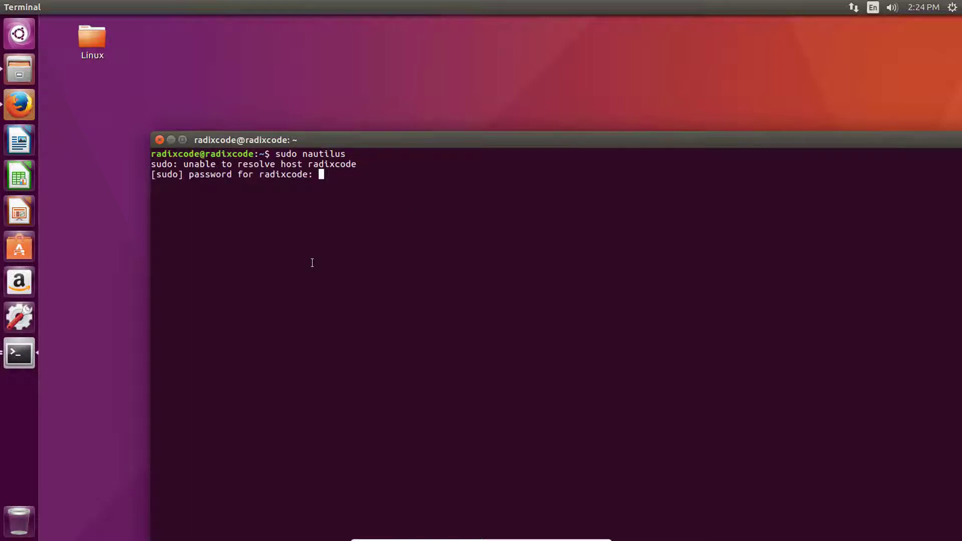
key(Return)
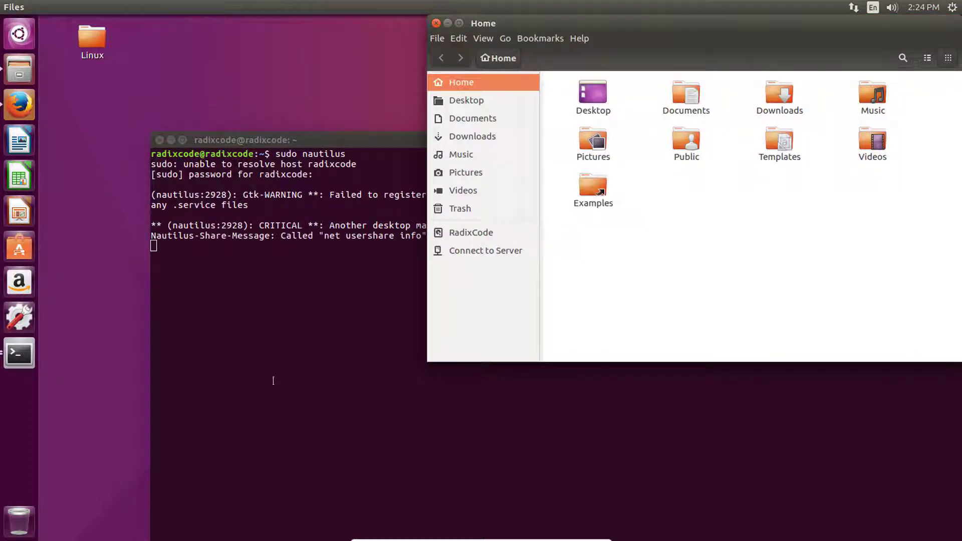
Step: Copy the ideaIU tar.gz from Desktop > Linux and paste it into /opt
click(465, 100)
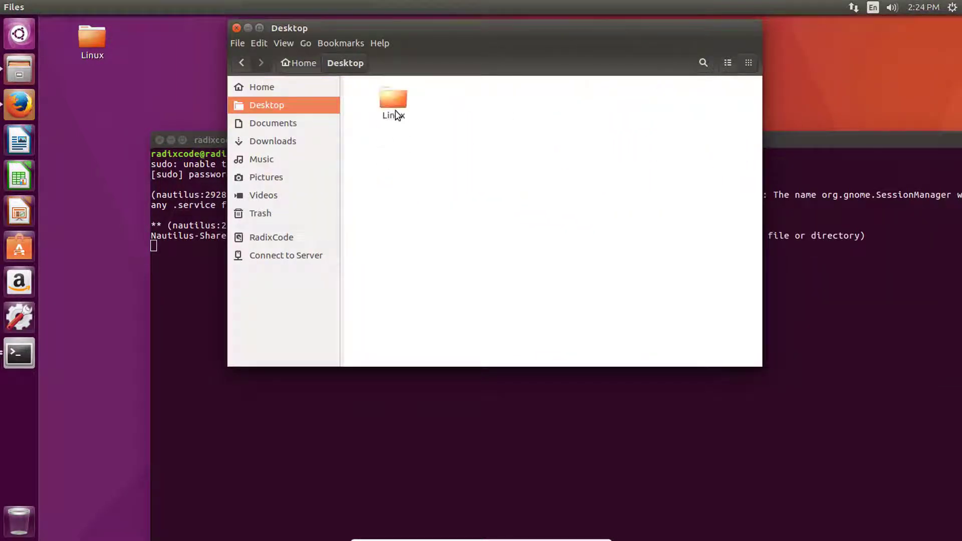
double_click(393, 101)
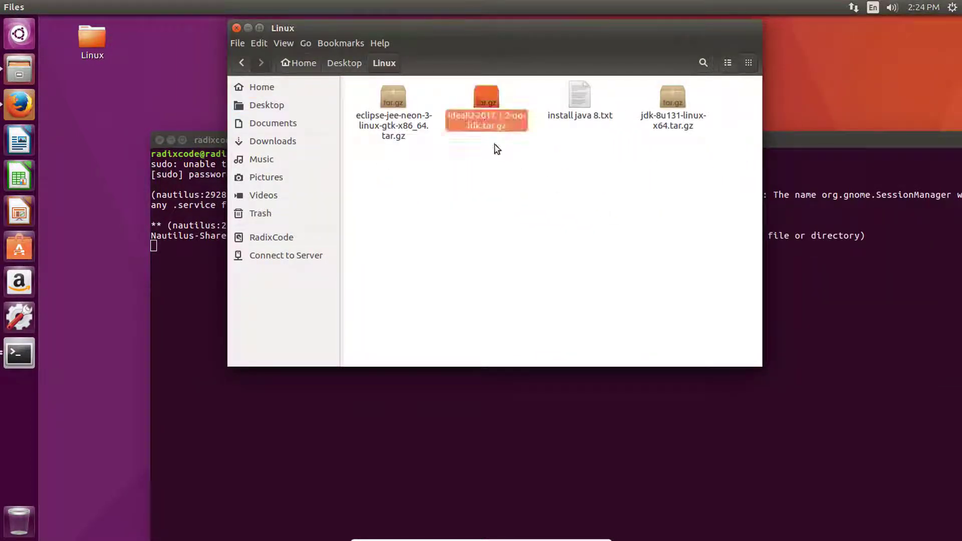
right_click(672, 104)
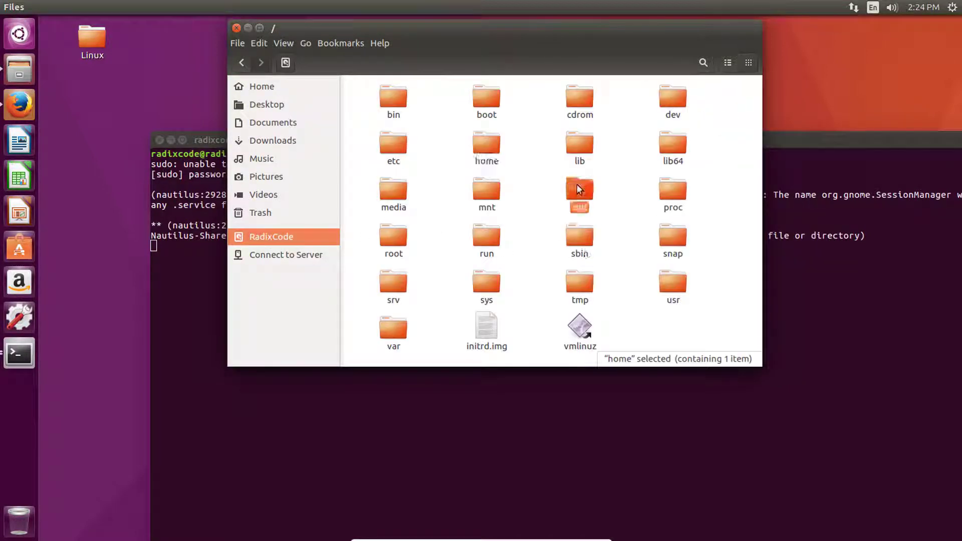
right_click(512, 138)
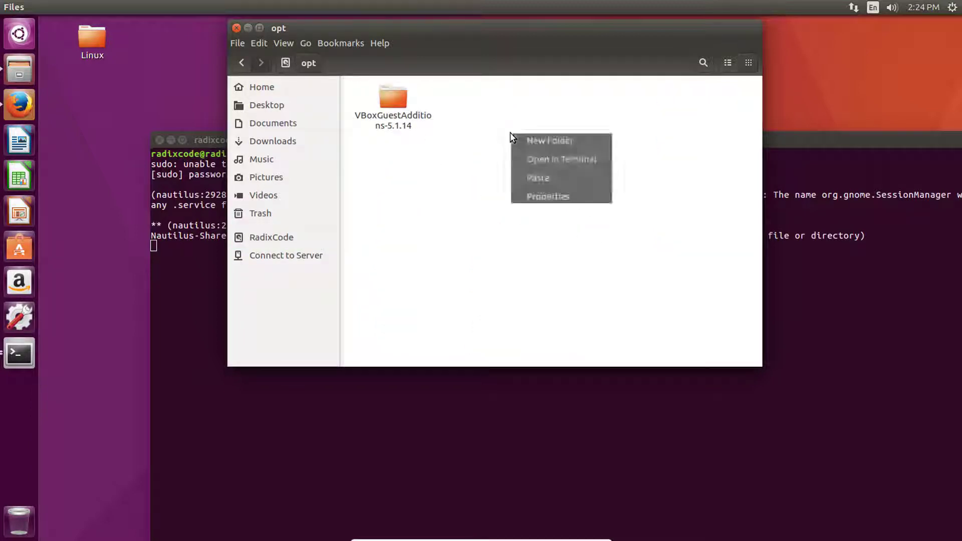
click(536, 178)
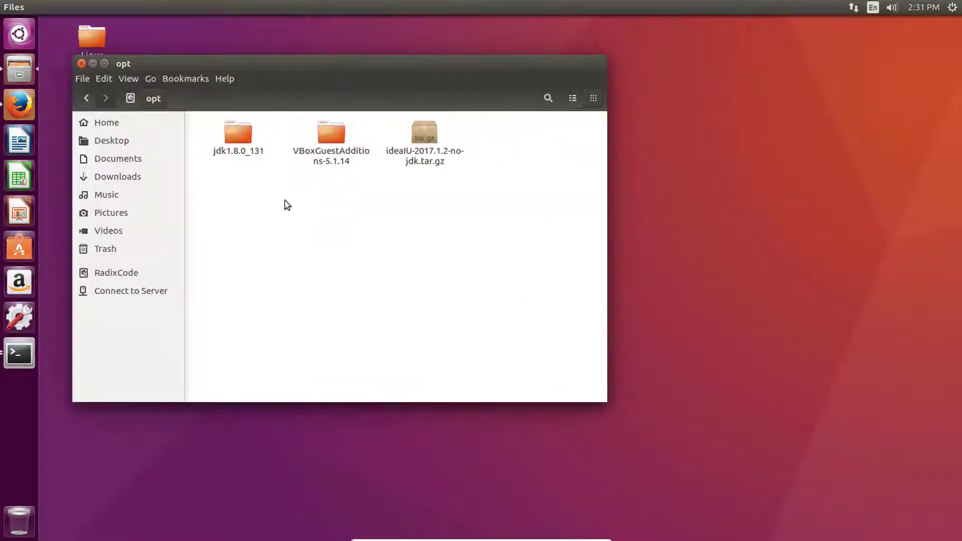
Step: Extract ideaIU-2017.1.2-no-jdk.tar.gz here into idea-IU-171.4249.39 and select that folder
right_click(423, 130)
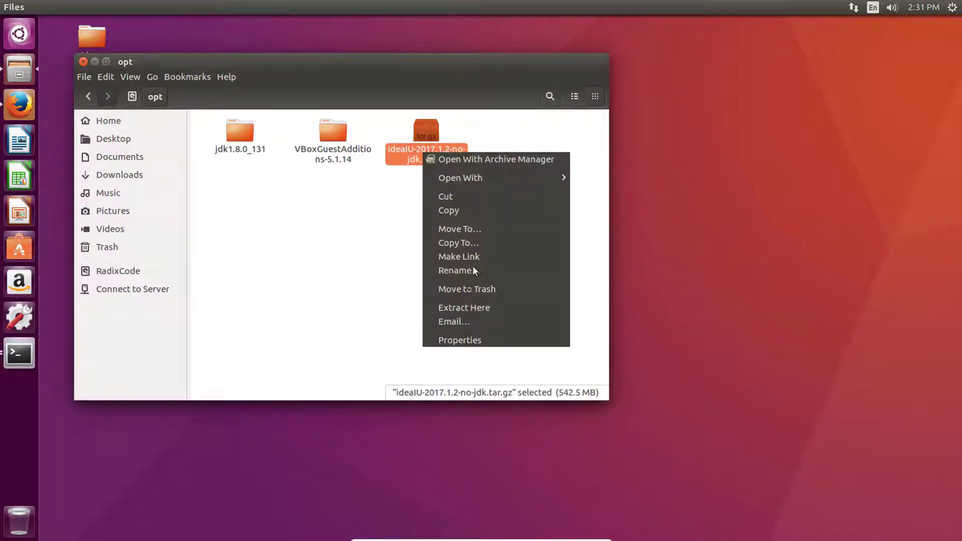
click(463, 307)
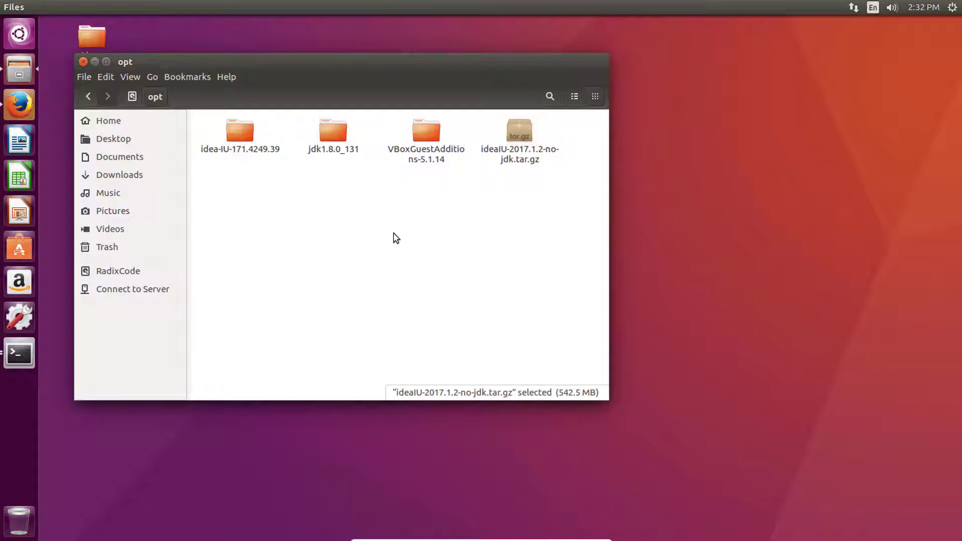
click(366, 272)
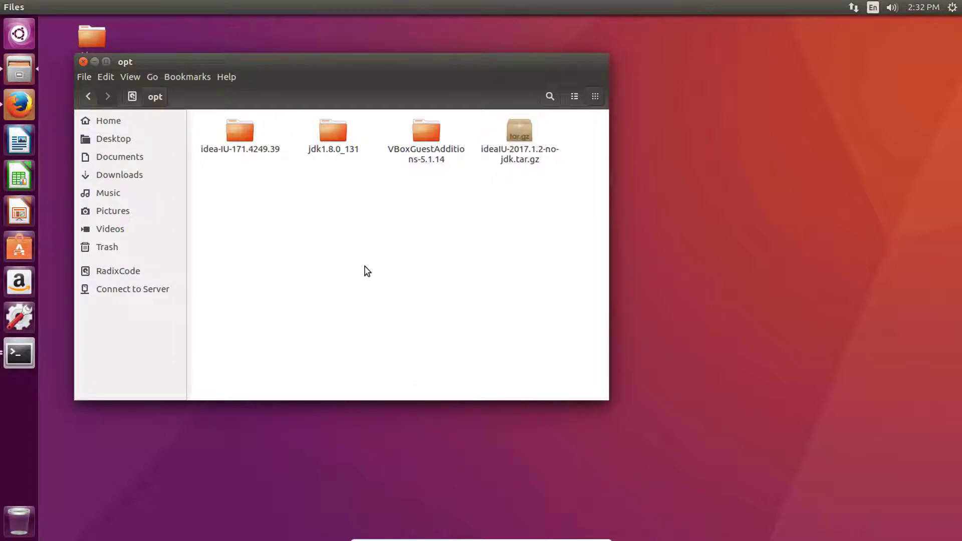
right_click(363, 272)
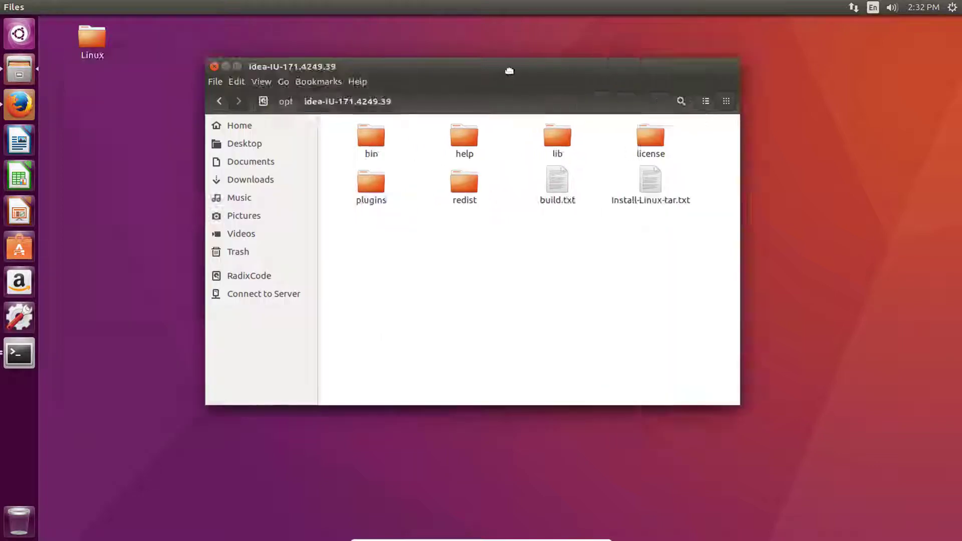
Step: In a Terminal inside the IntelliJ folder, cd into bin and run ./idea.sh
click(19, 352)
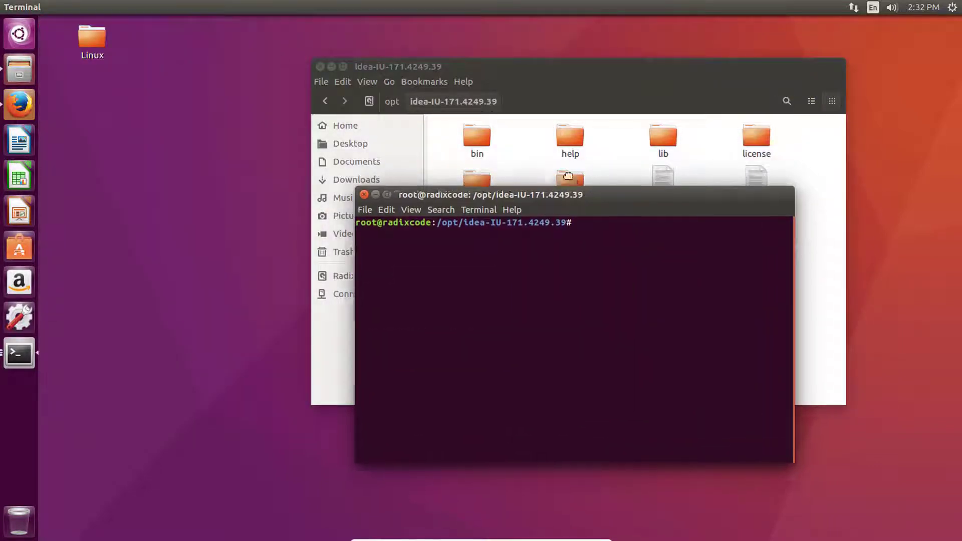
text(cd)
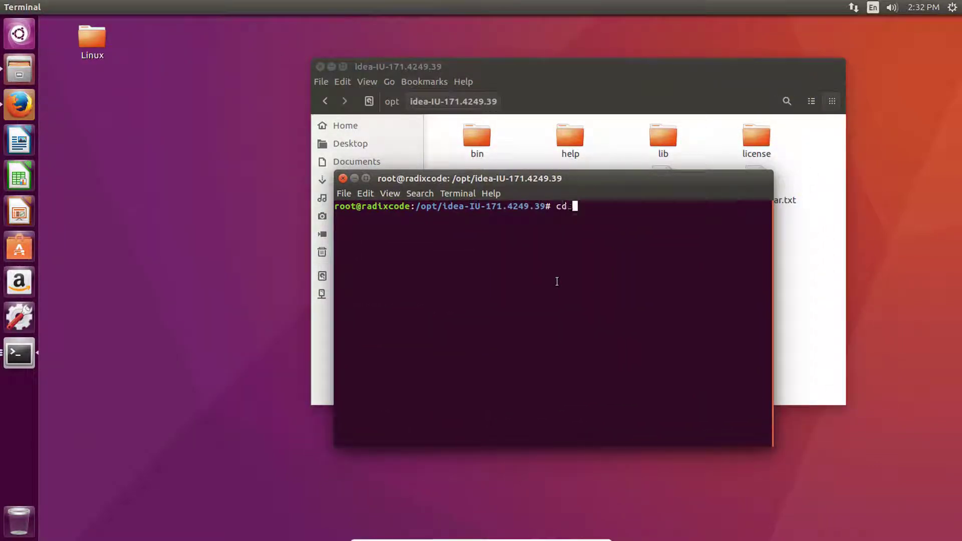
key(Return)
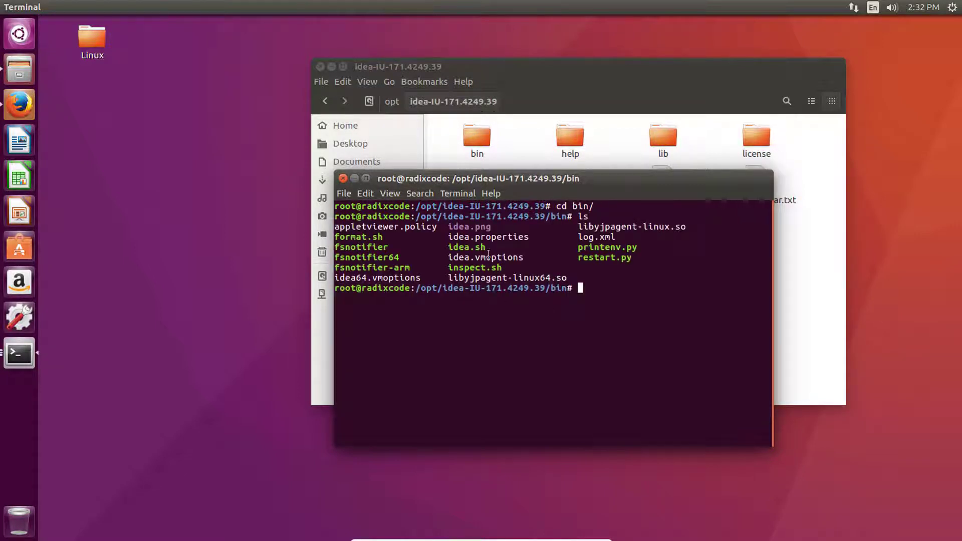
mouse_move(624, 292)
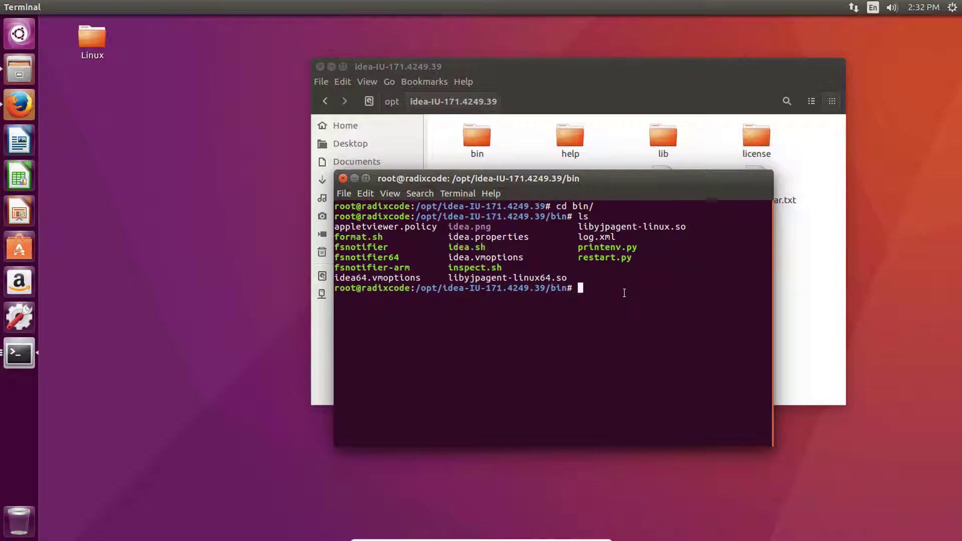
text(./ide)
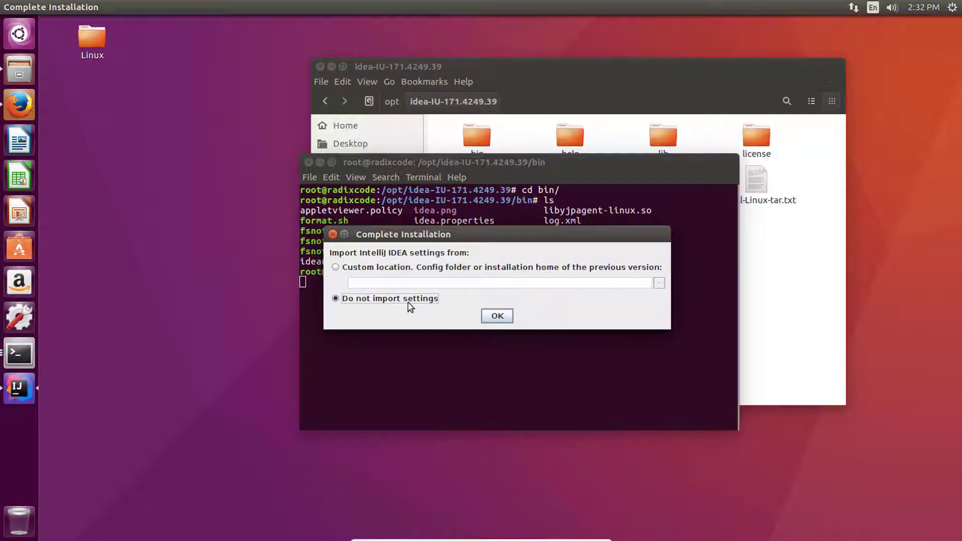
click(496, 316)
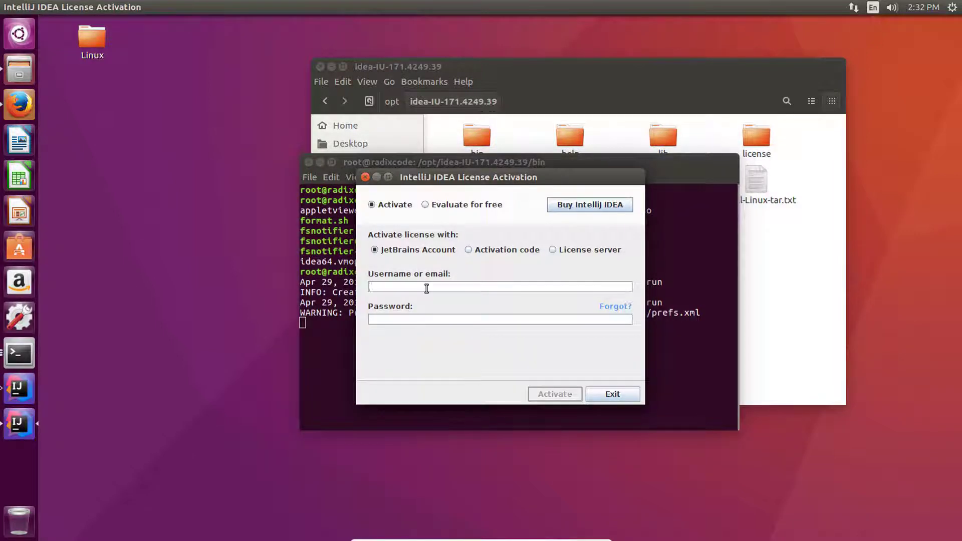
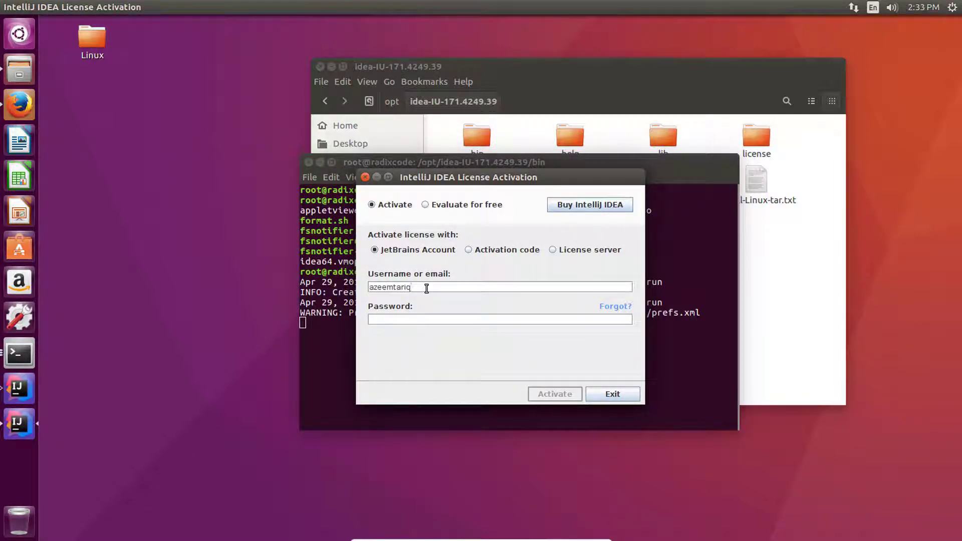
text(password)
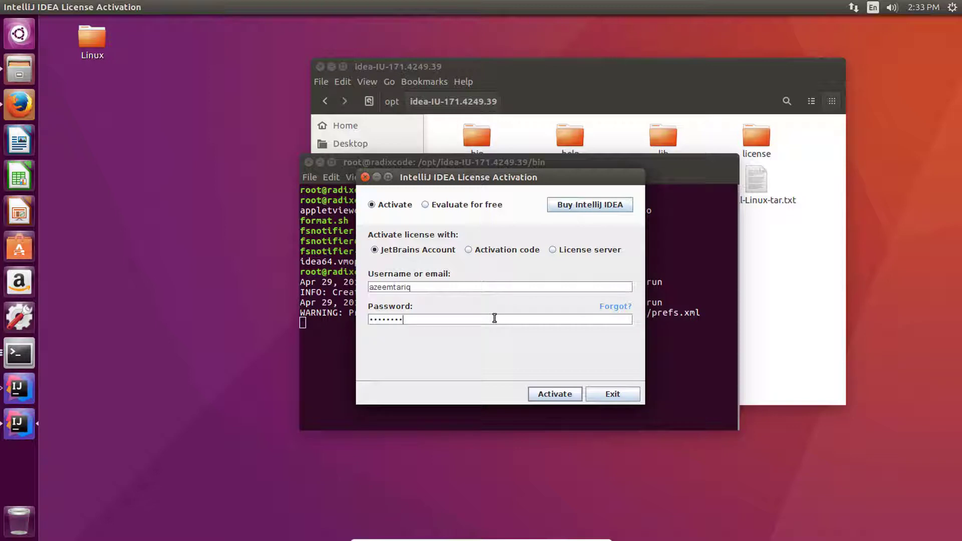
click(553, 392)
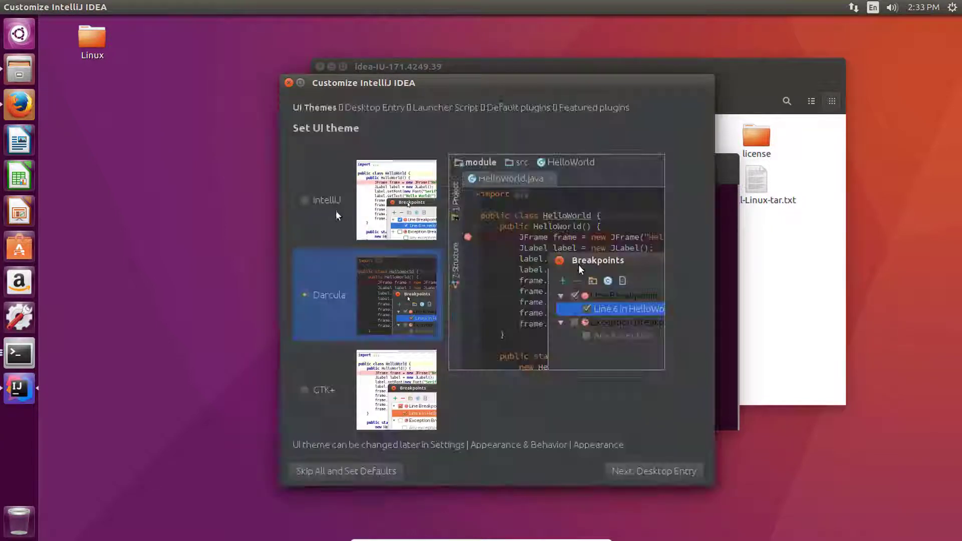
Step: Choose the GTK+ theme, accept desktop entry, launcher script and default plugins, and start the IDE
click(303, 200)
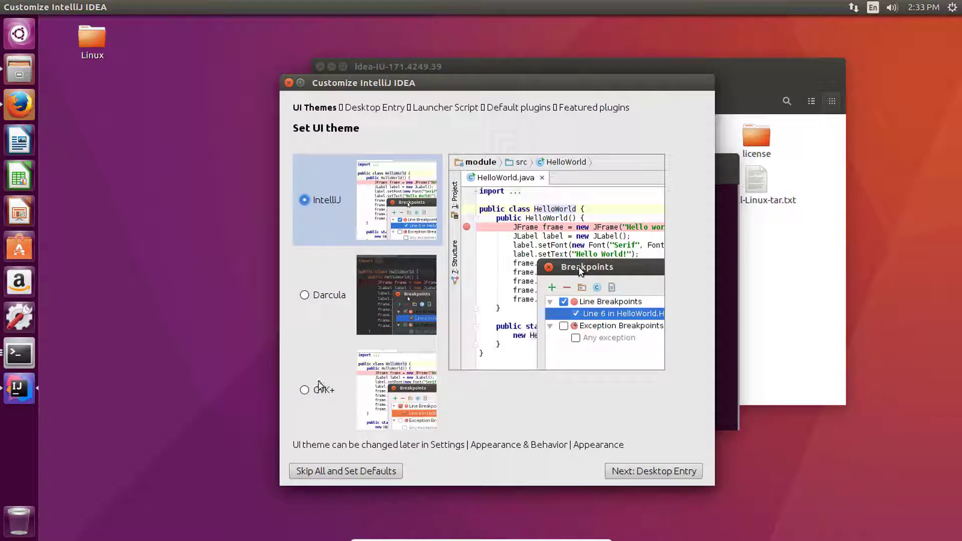
click(305, 392)
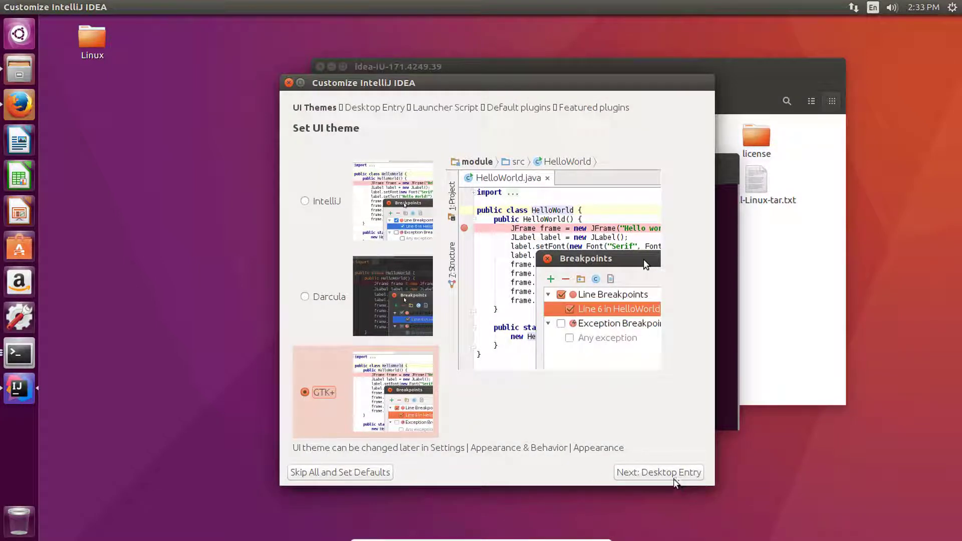
click(657, 472)
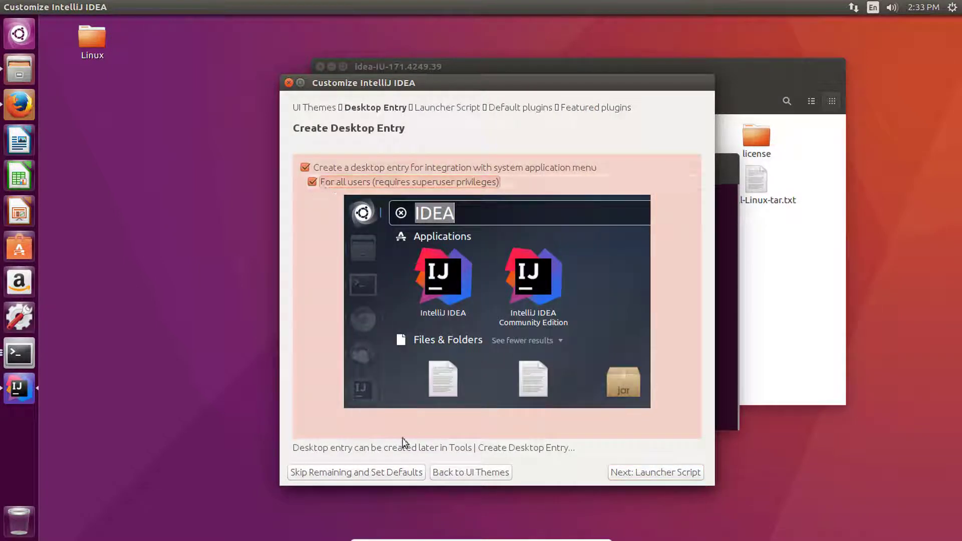
click(654, 472)
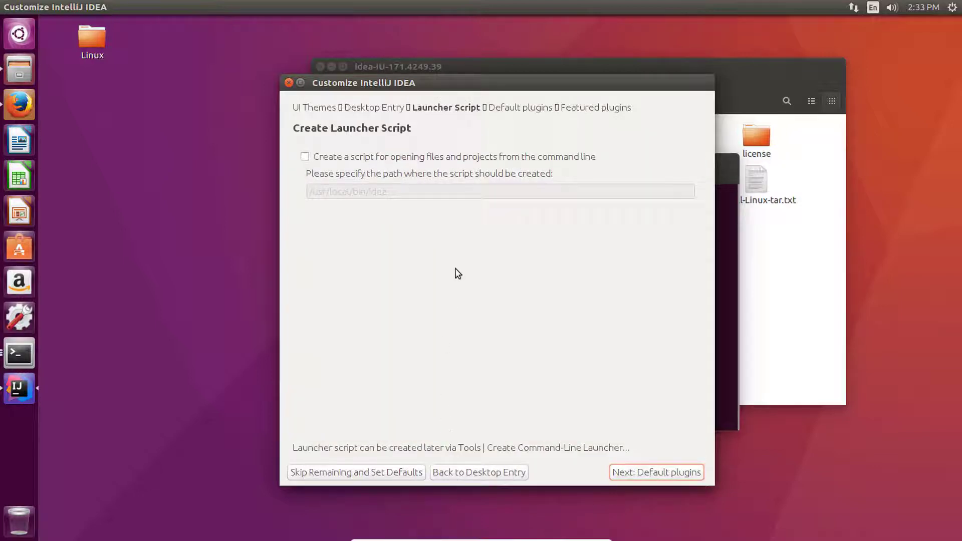
click(655, 472)
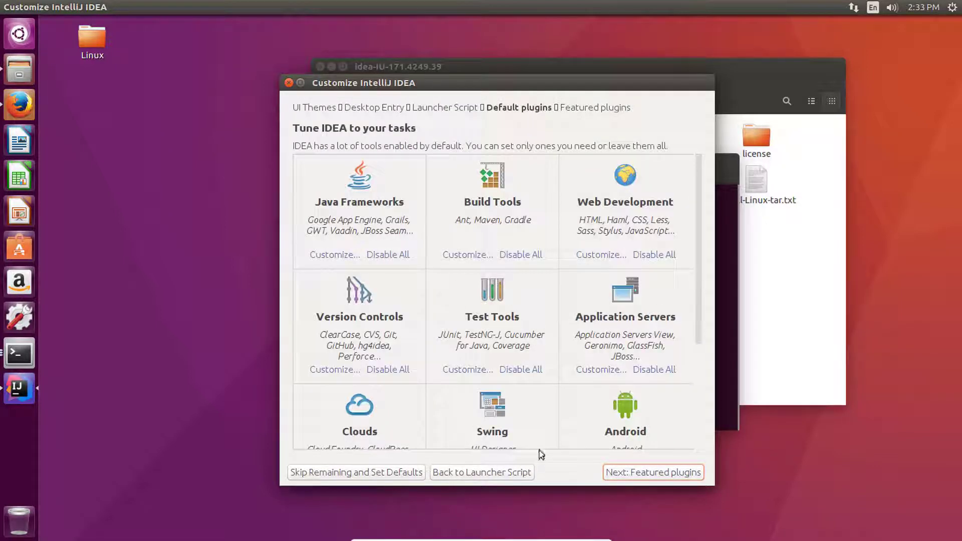
click(652, 472)
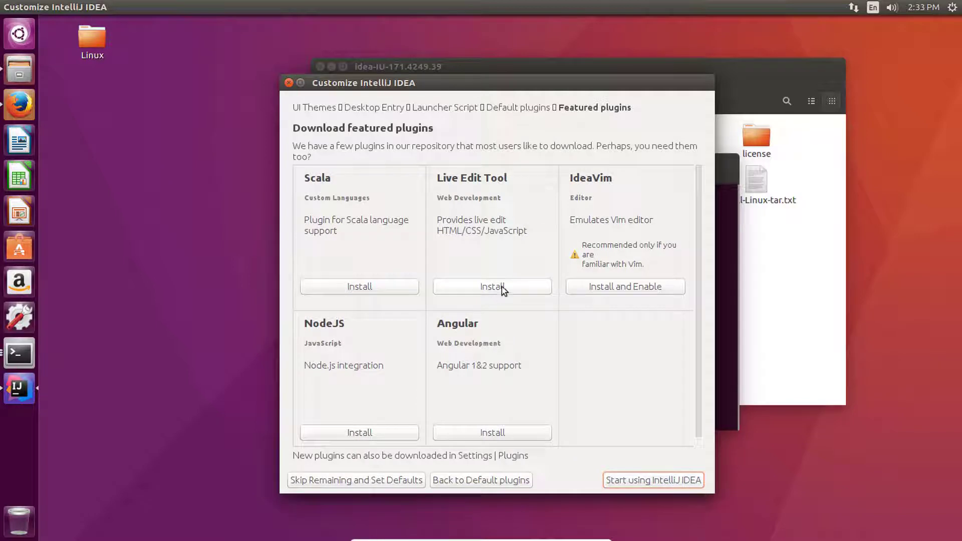
click(652, 479)
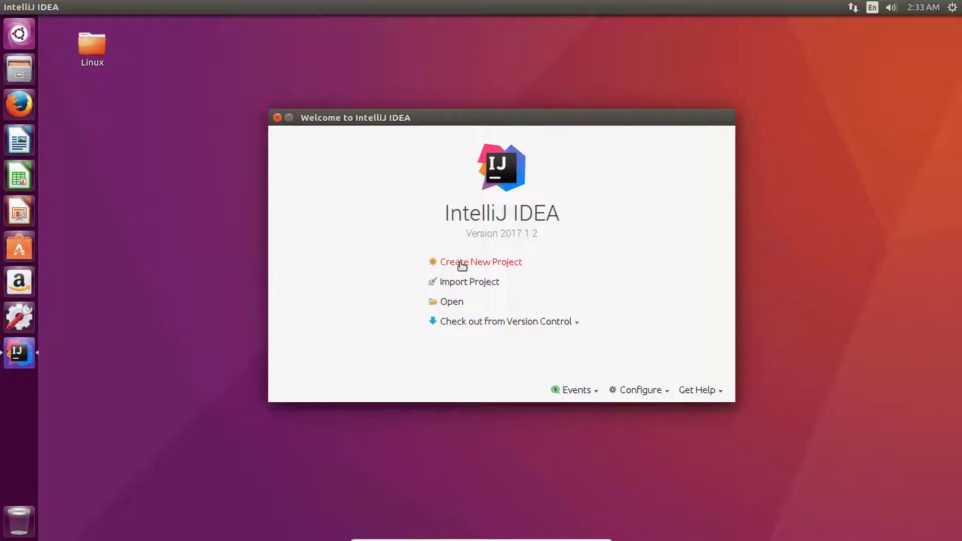
Step: Start Create New Project and choose Kotlin as the project type
click(481, 262)
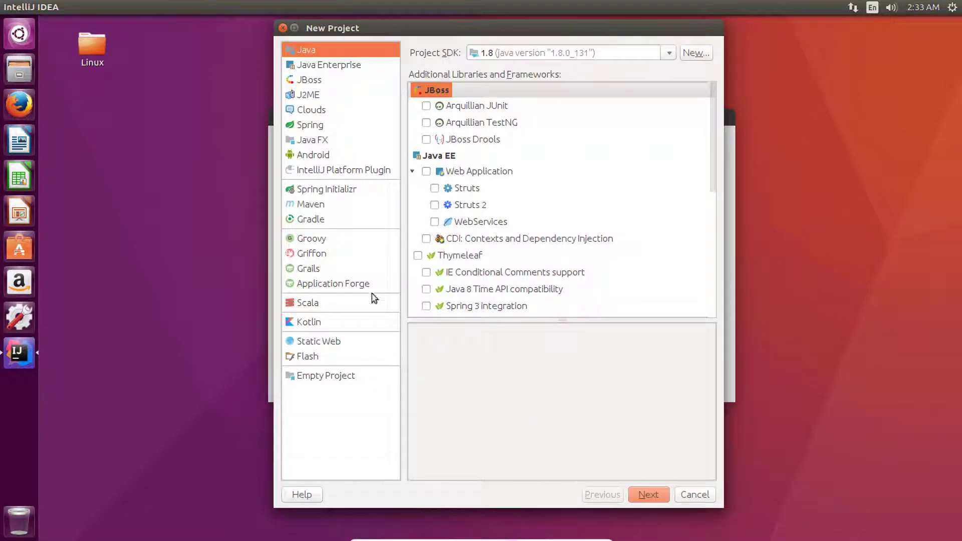
mouse_move(363, 358)
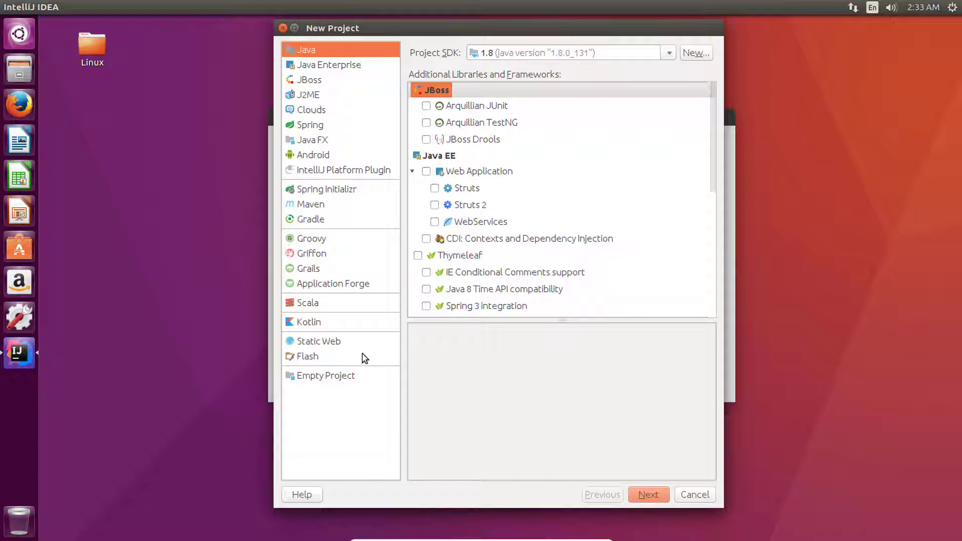
click(307, 322)
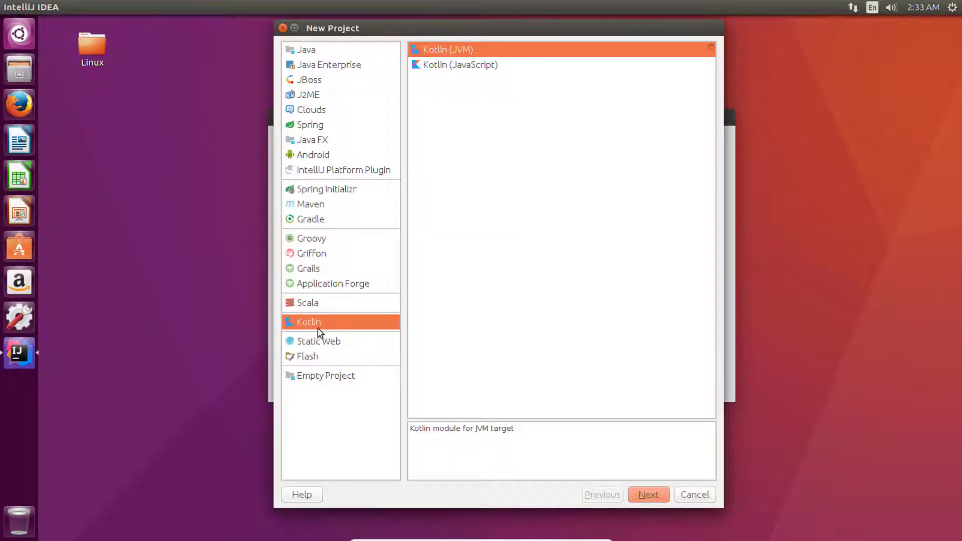
mouse_move(448, 50)
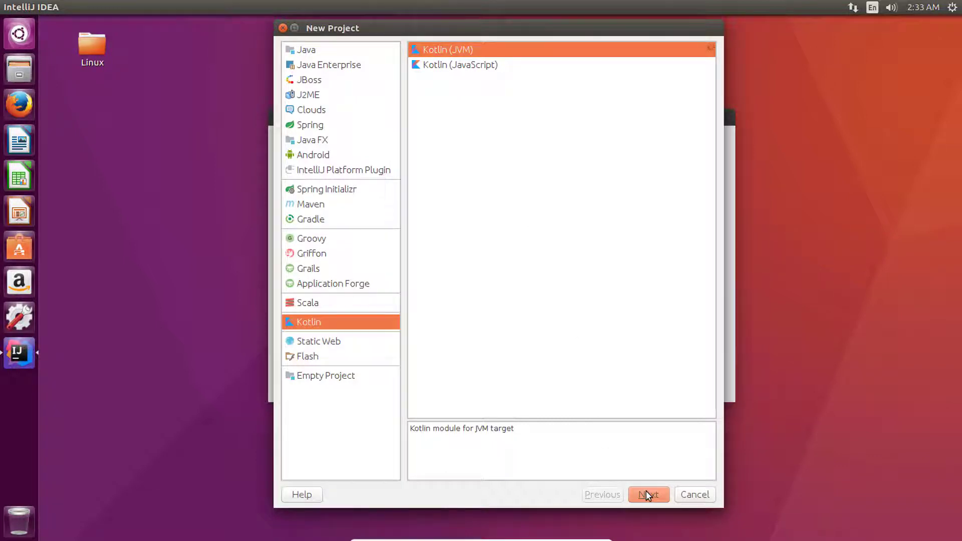
Step: Confirm Kotlin (JVM) and continue to the project name and SDK settings
click(648, 494)
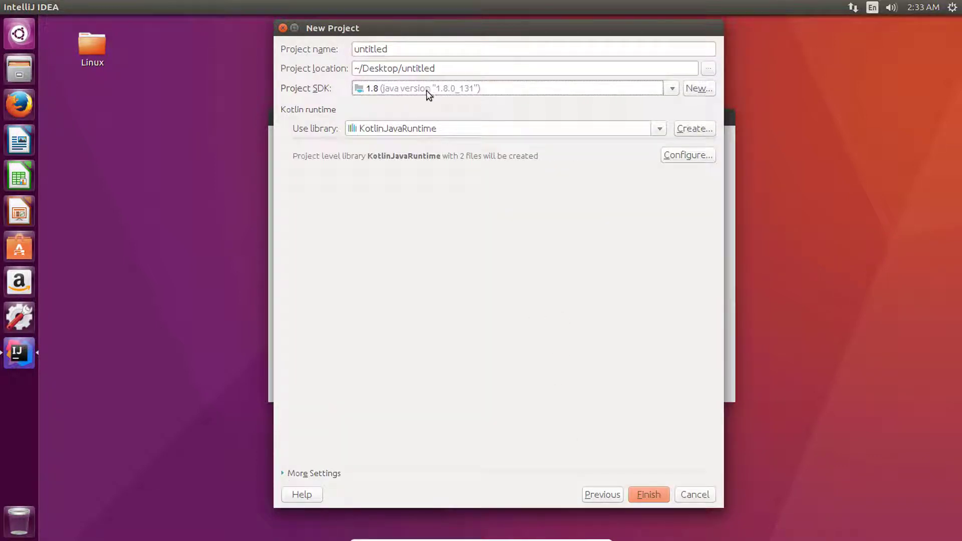
mouse_move(736, 49)
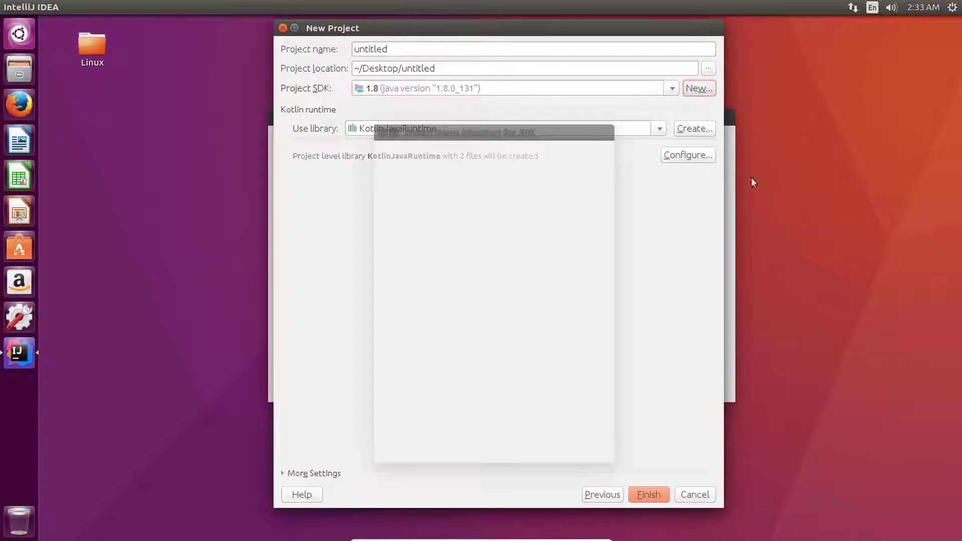
Step: Add a new JDK from /opt/jdk1.8.0_131 and set it as the project SDK
click(698, 88)
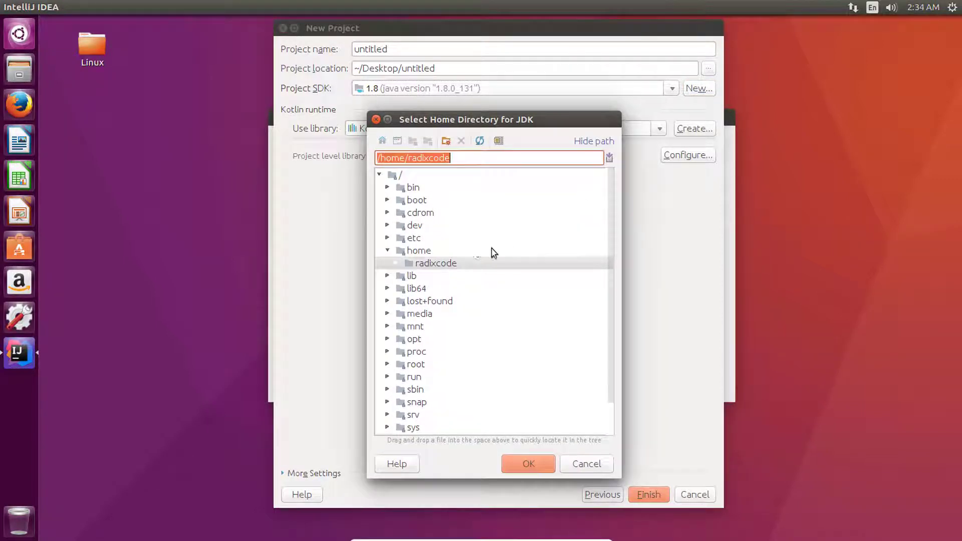
click(436, 262)
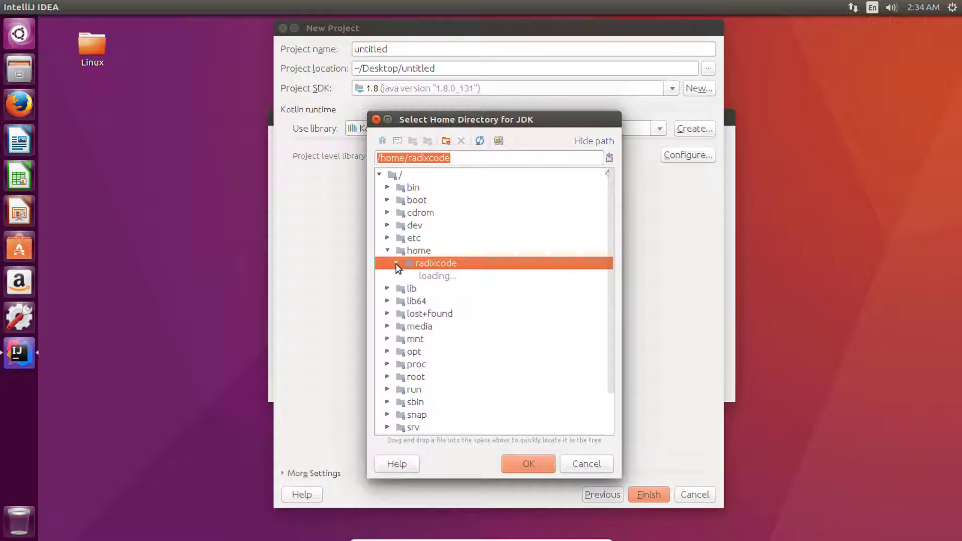
click(396, 263)
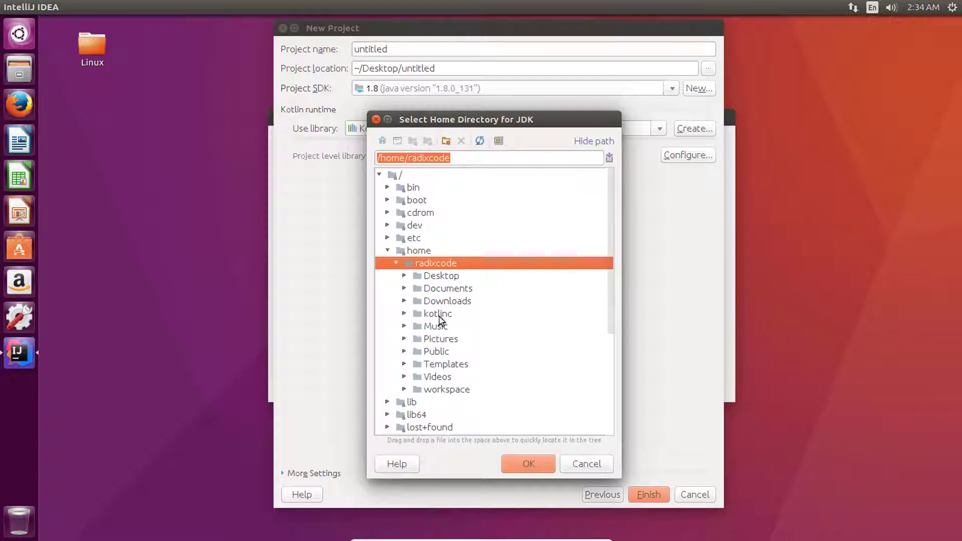
click(418, 251)
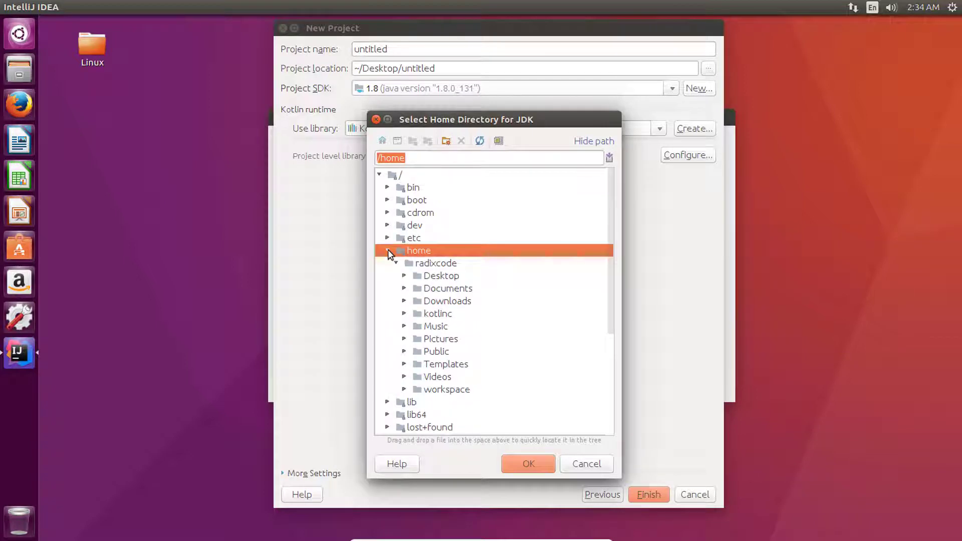
click(387, 251)
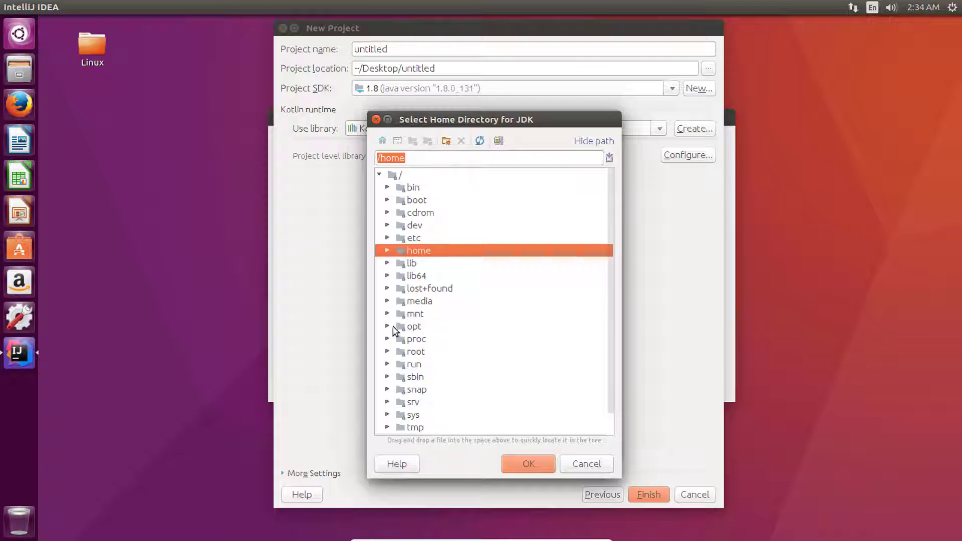
click(414, 326)
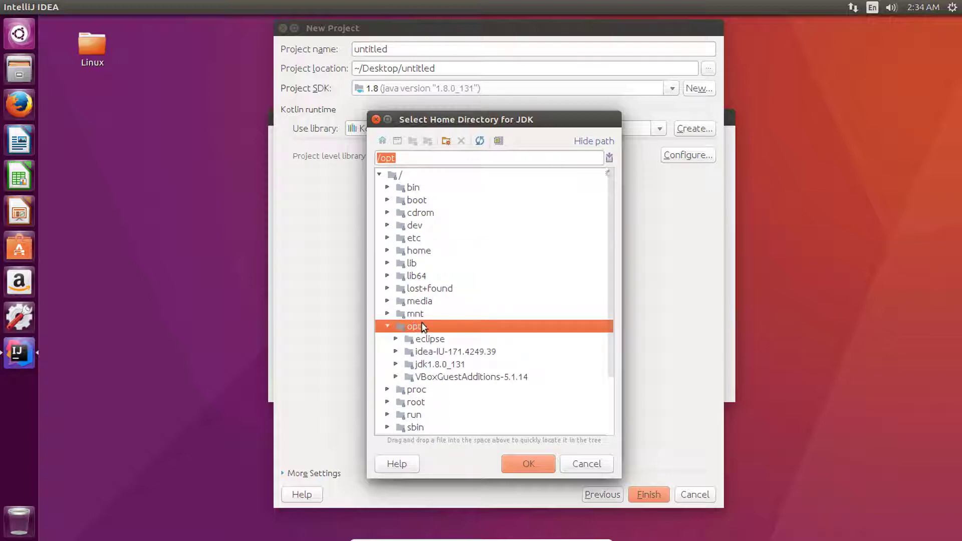
click(439, 364)
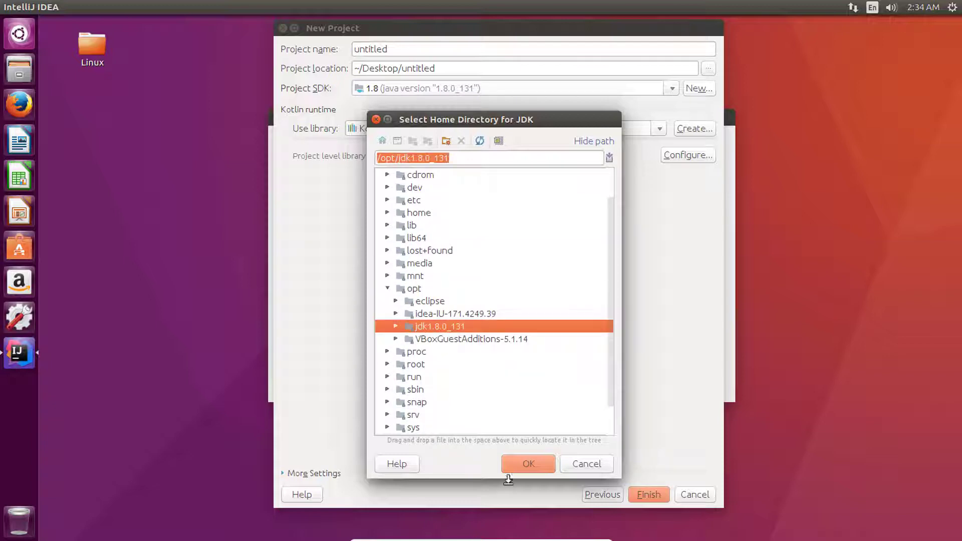
mouse_move(514, 434)
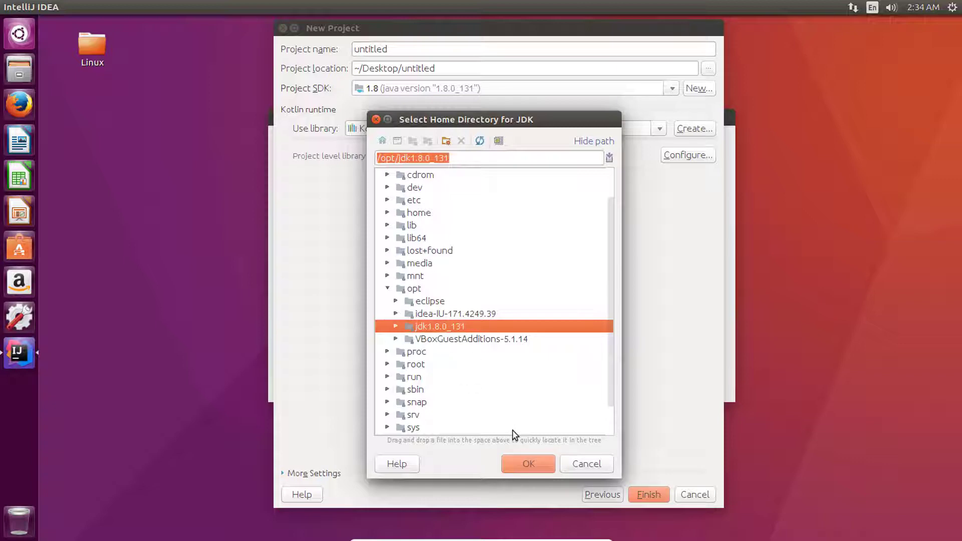
click(528, 464)
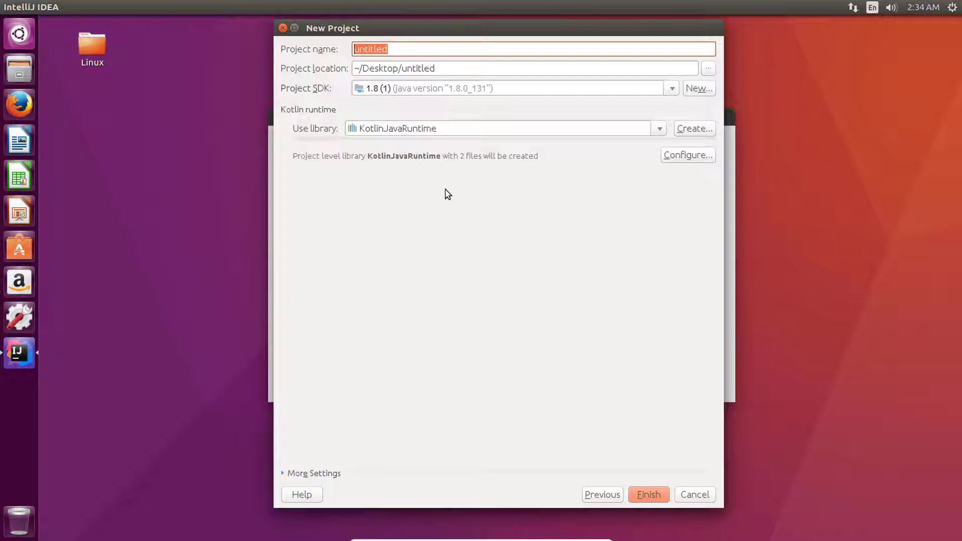
mouse_move(533, 165)
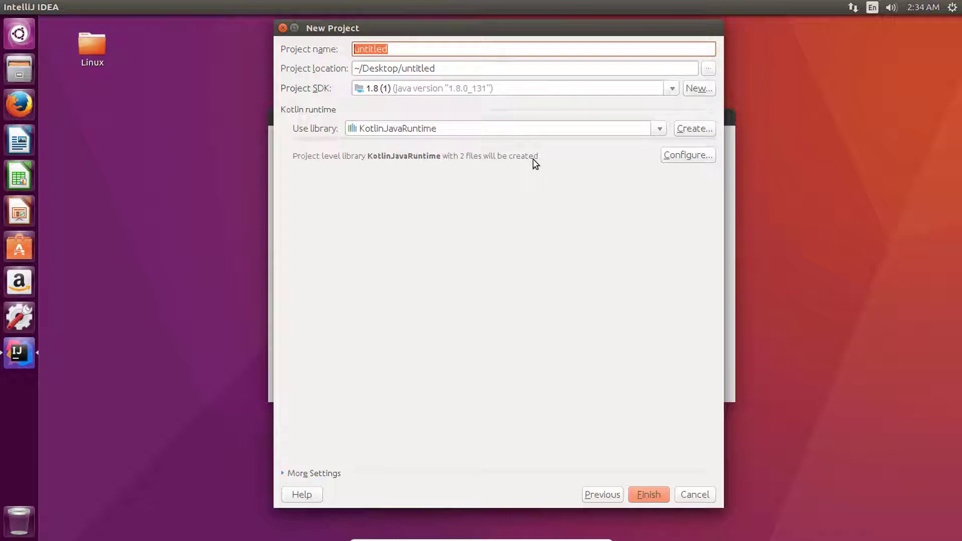
Step: Name the project FirstKotlinProject and finish creating it
text(FirstKotlin)
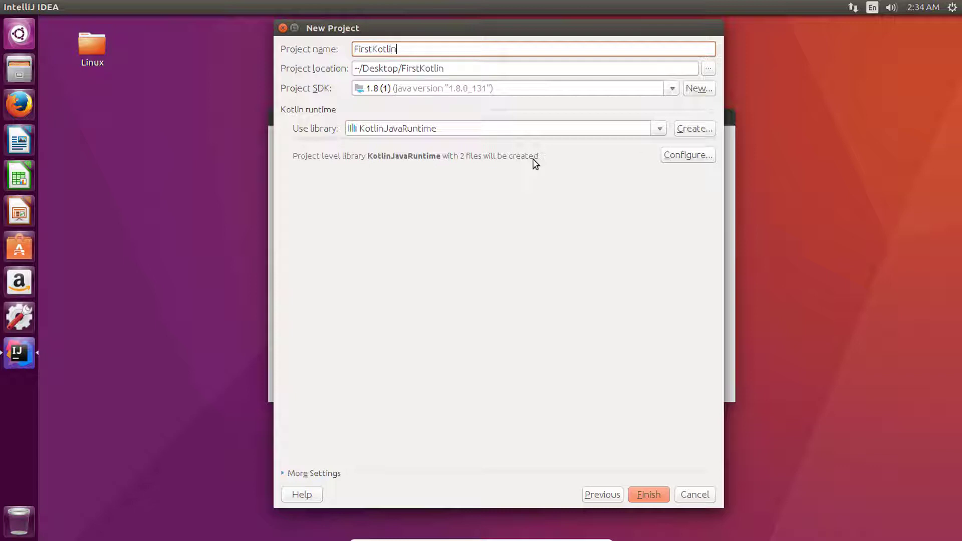
text(Project)
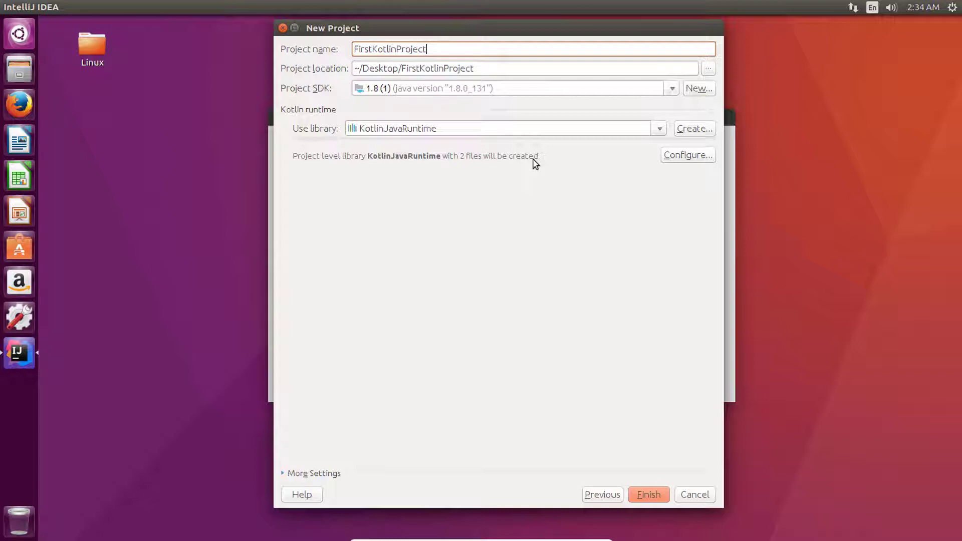
click(648, 494)
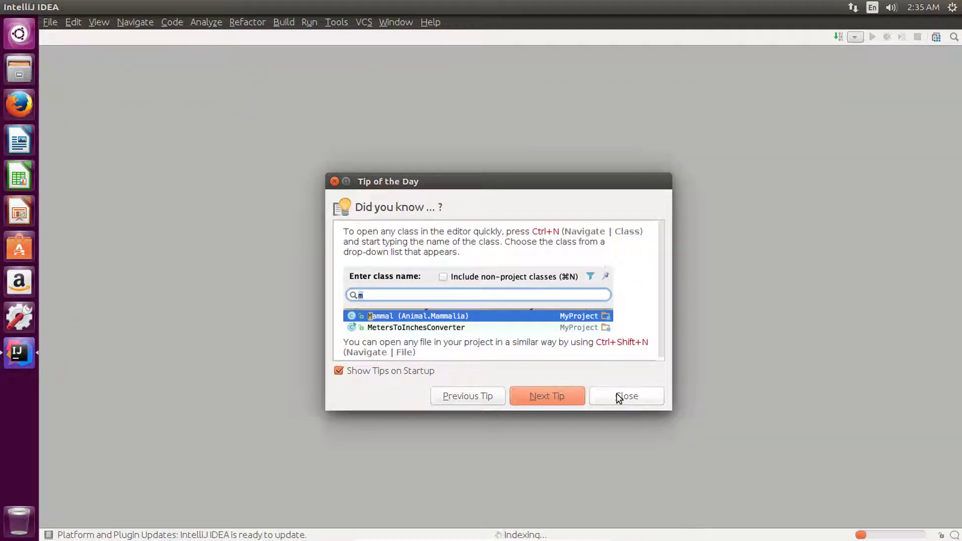
Step: Dismiss Tip of the Day and create a new Kotlin file named Main in the src folder
click(625, 395)
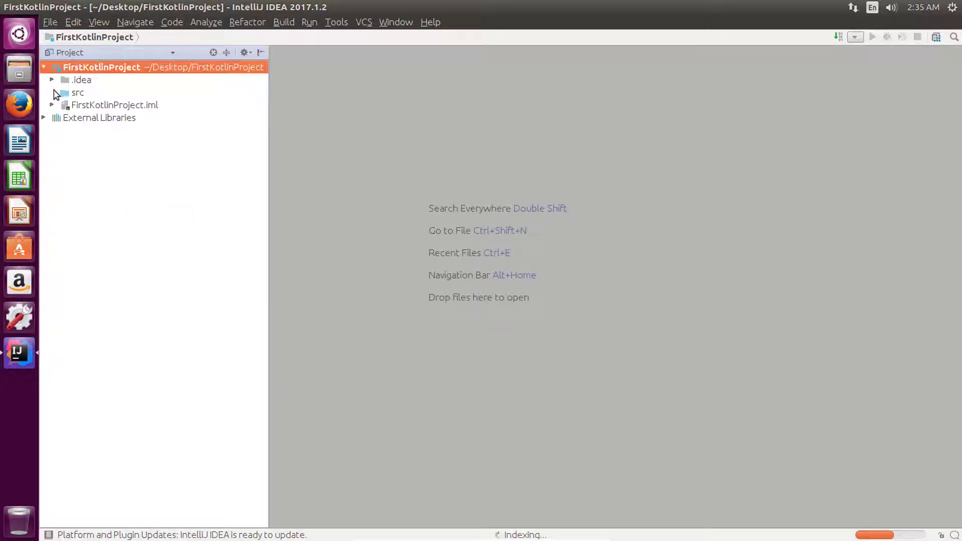
click(78, 92)
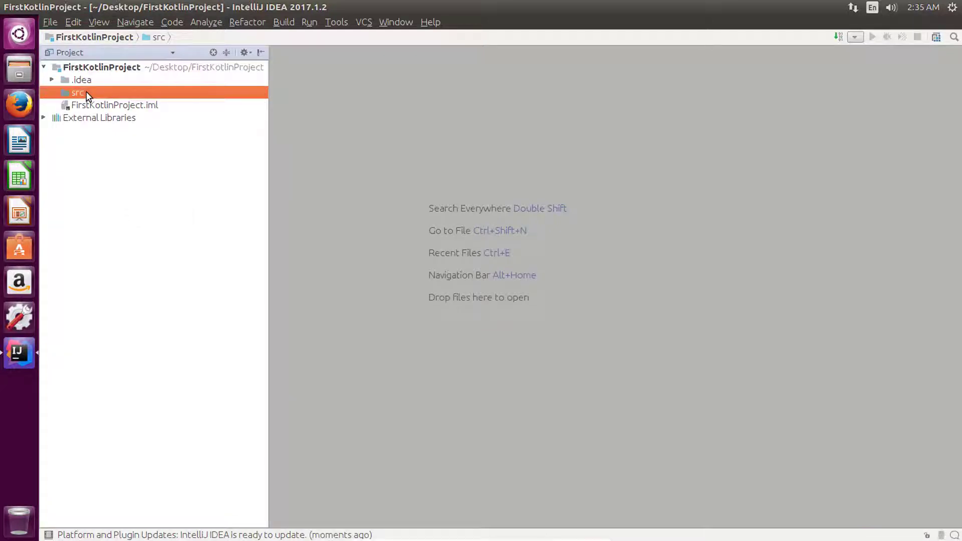
mouse_move(109, 98)
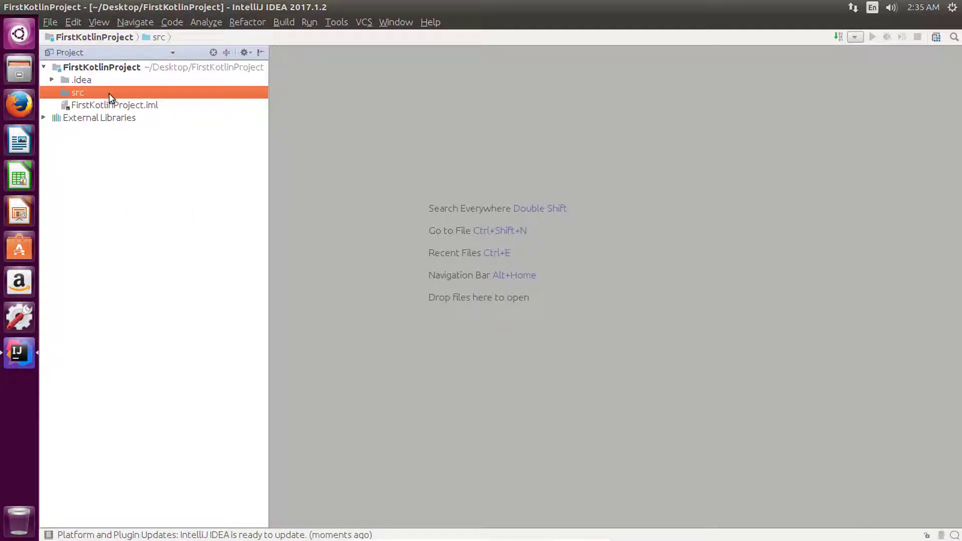
right_click(77, 93)
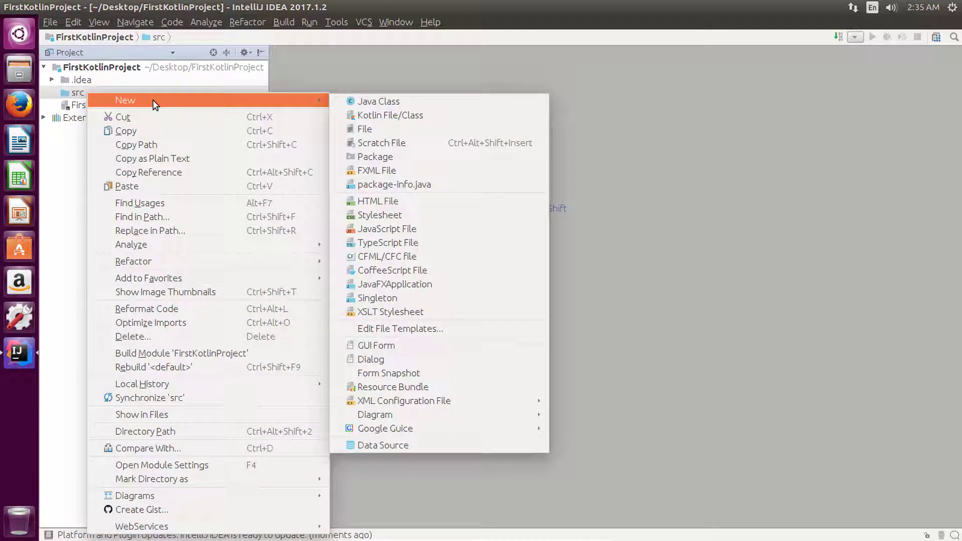
mouse_move(389, 115)
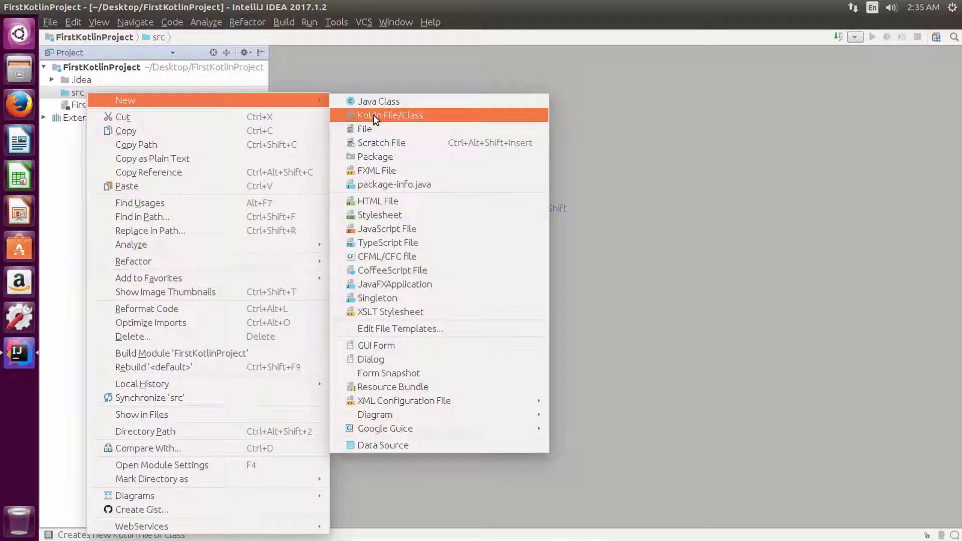
click(388, 115)
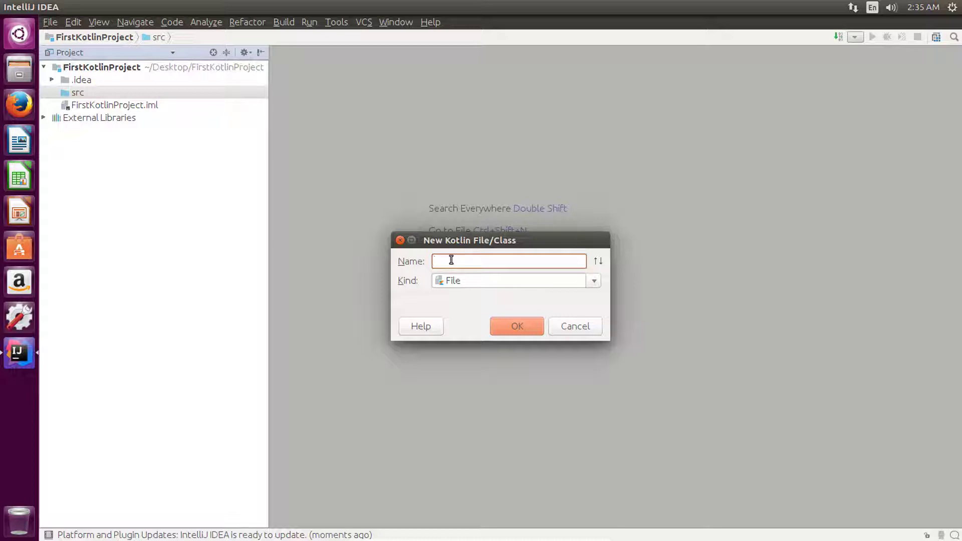
text(Main)
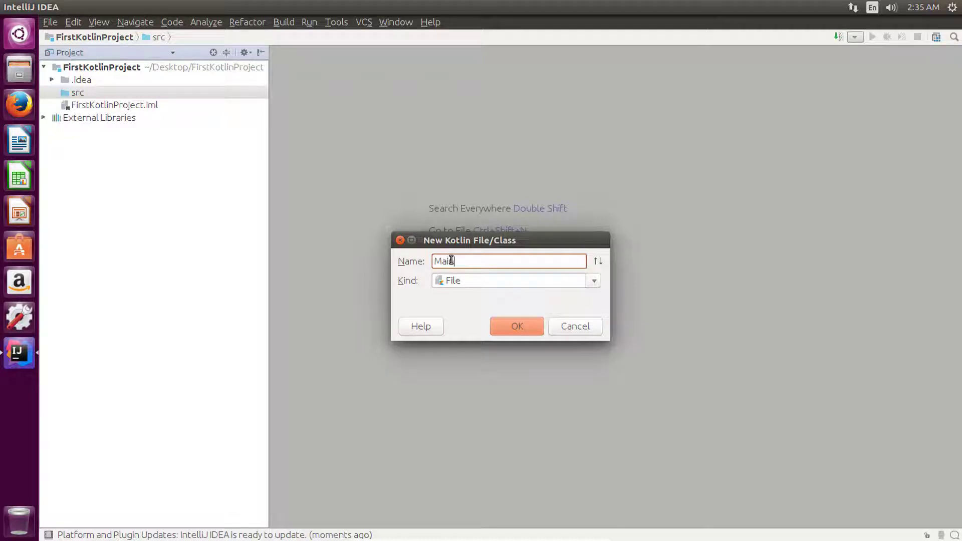
click(516, 325)
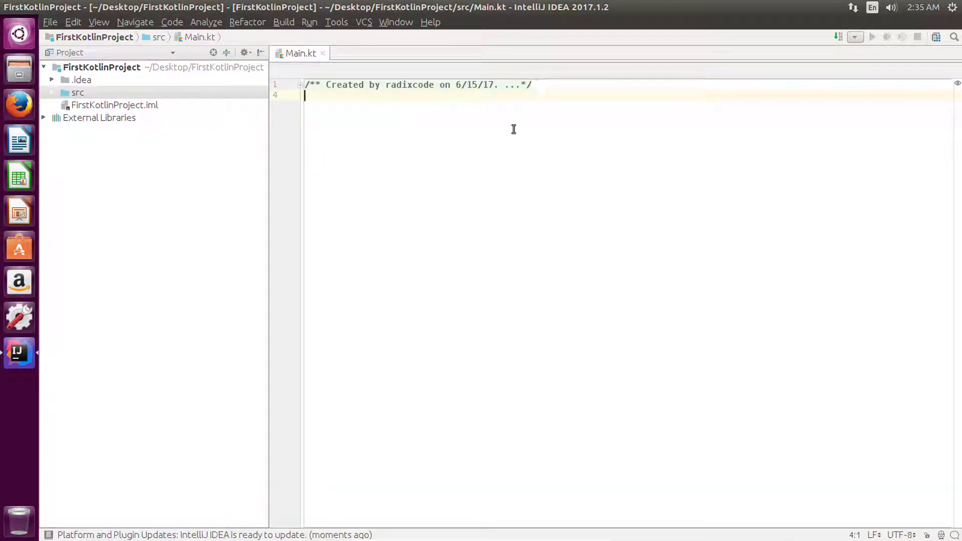
Step: Write fun main(args : Array<String>) in Main.kt that prints "Hello From Linux"
text(fu)
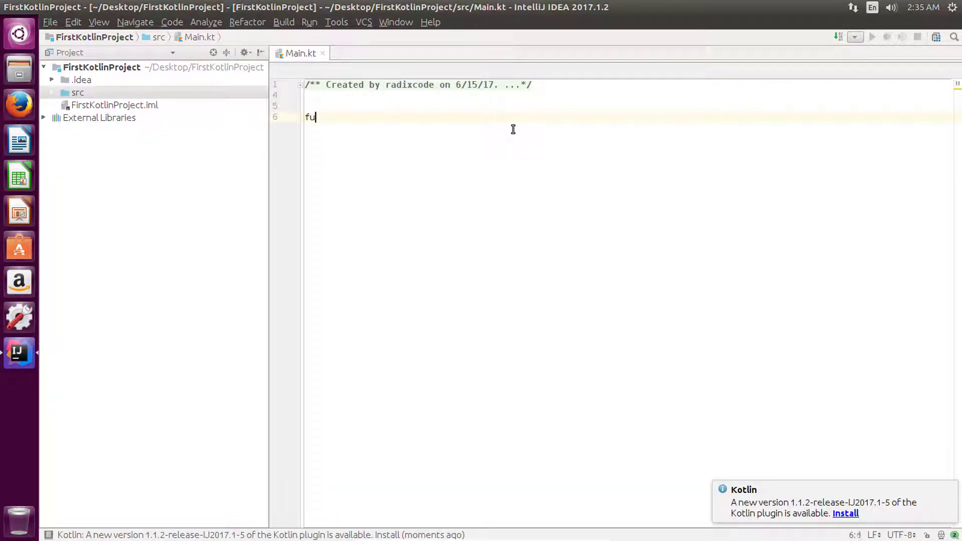
text(n main()
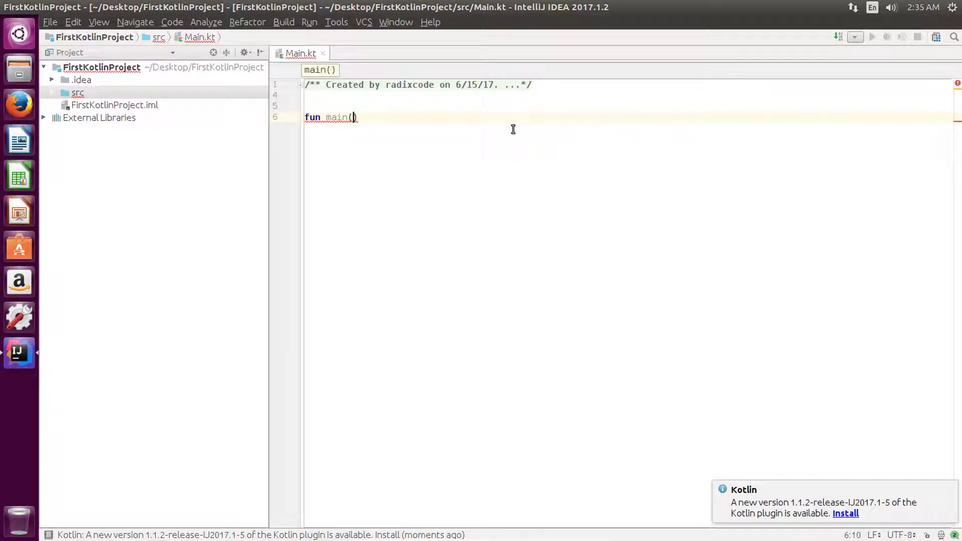
text(args :)
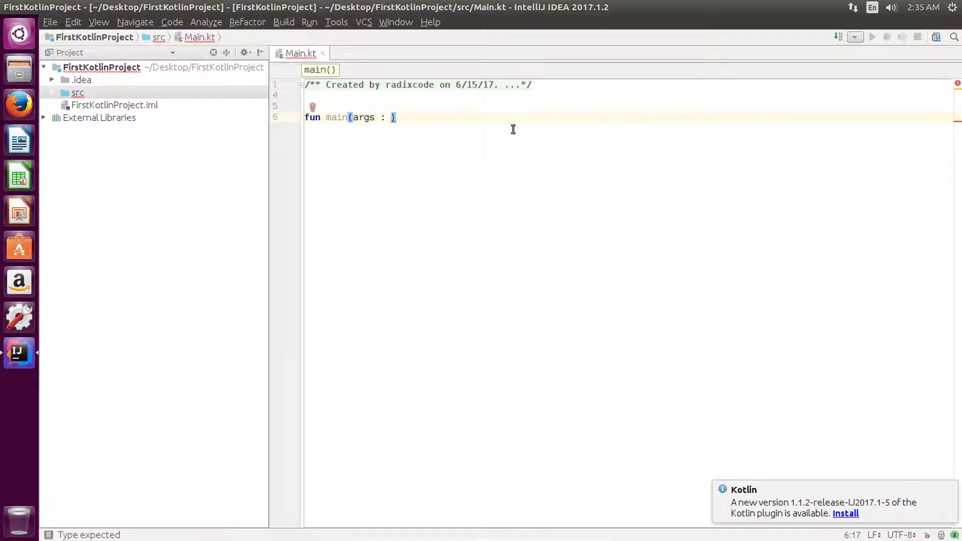
text(Array<>)
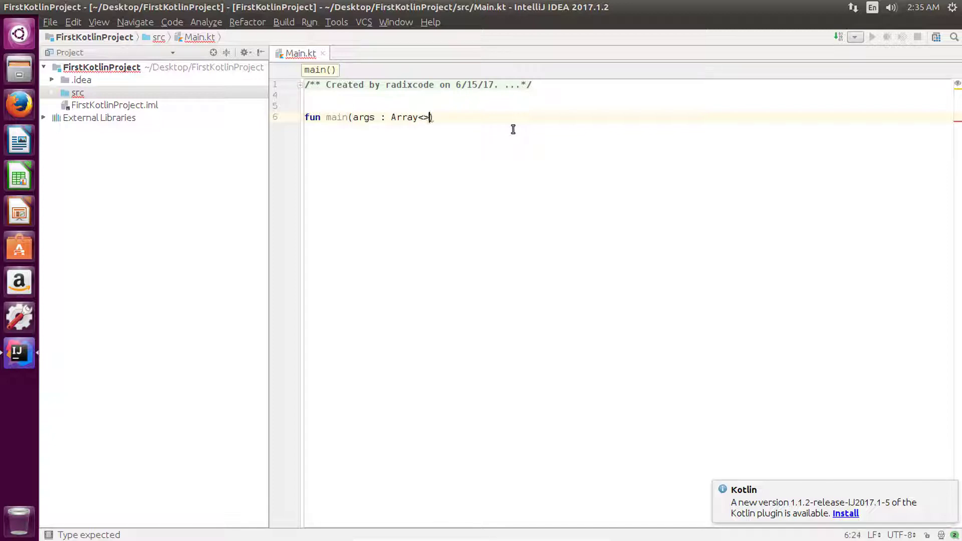
text(String)
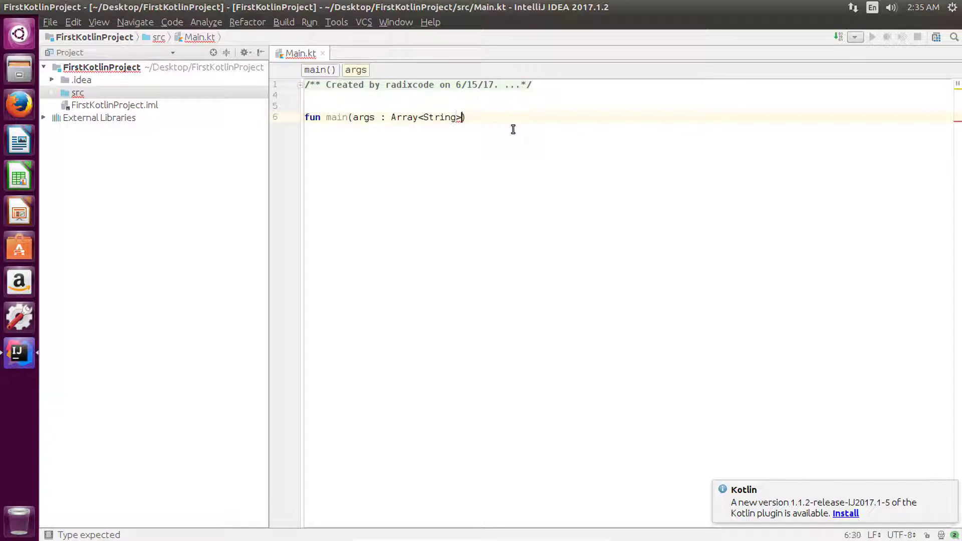
text({})
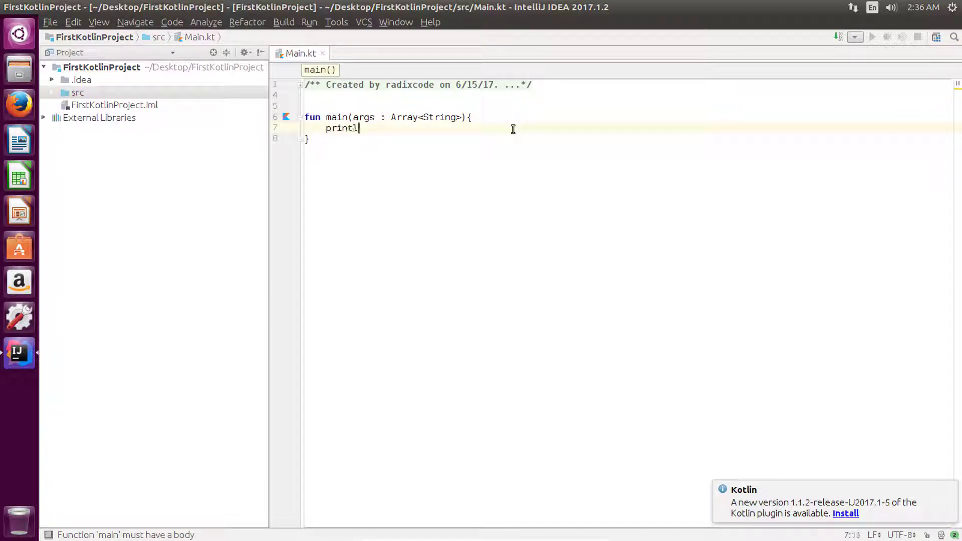
text(n())
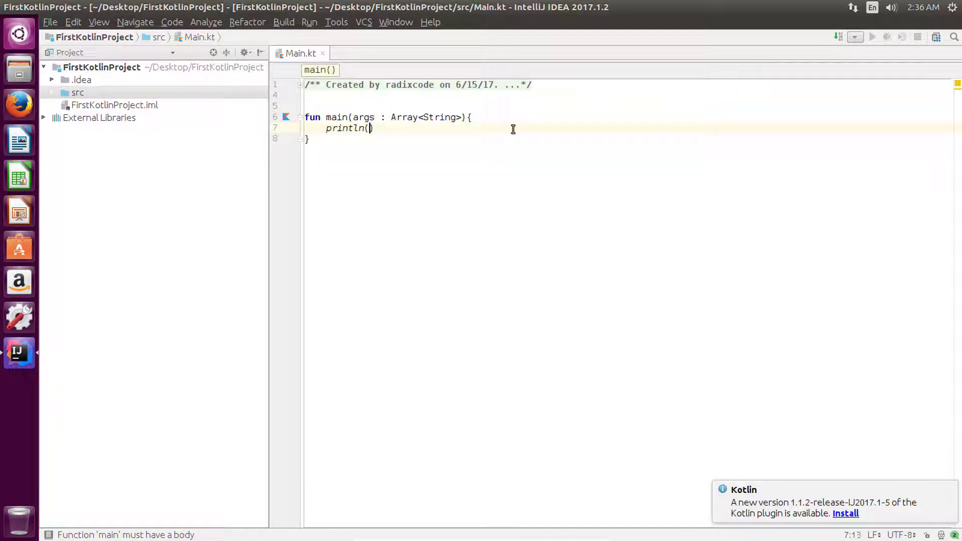
text("Hell")
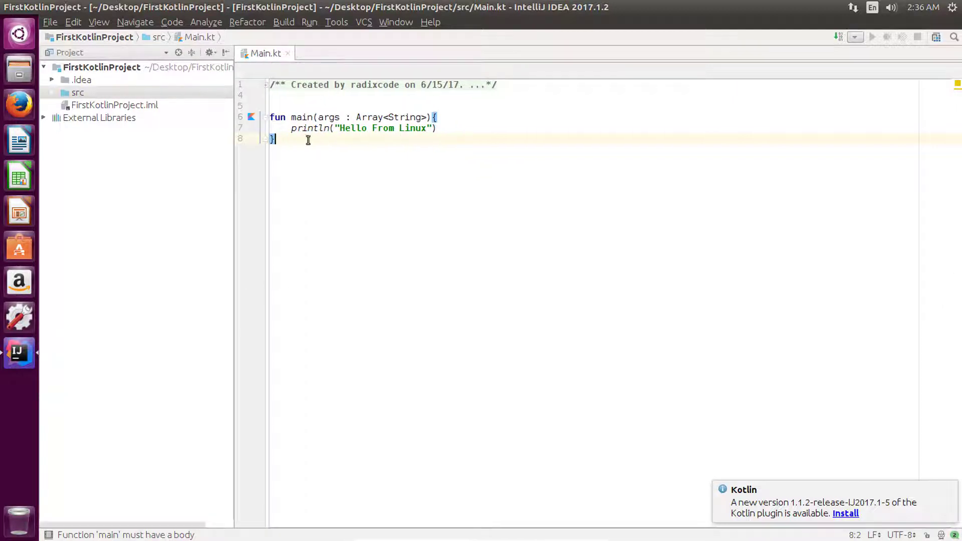
mouse_move(308, 36)
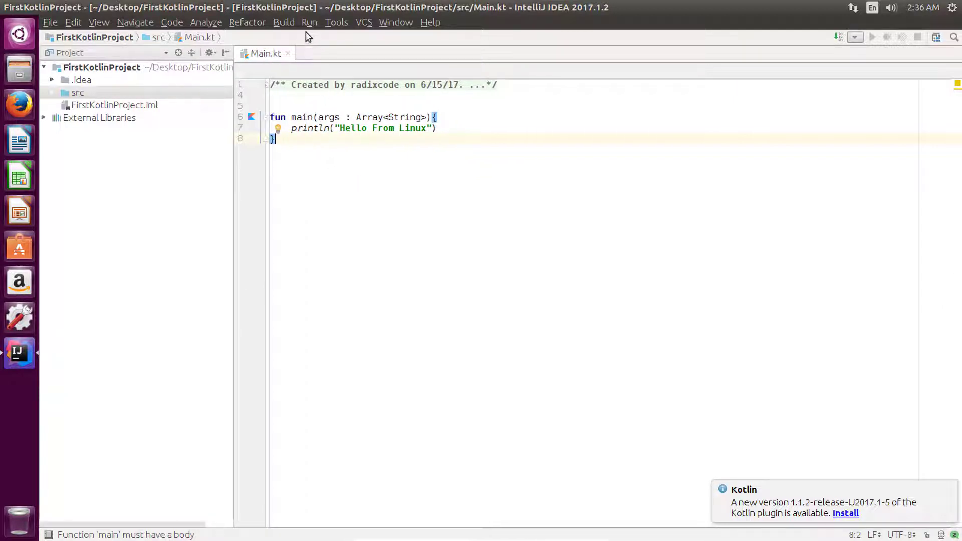
Step: Run the MainKt configuration via Run > Run... and let the project compile
click(309, 22)
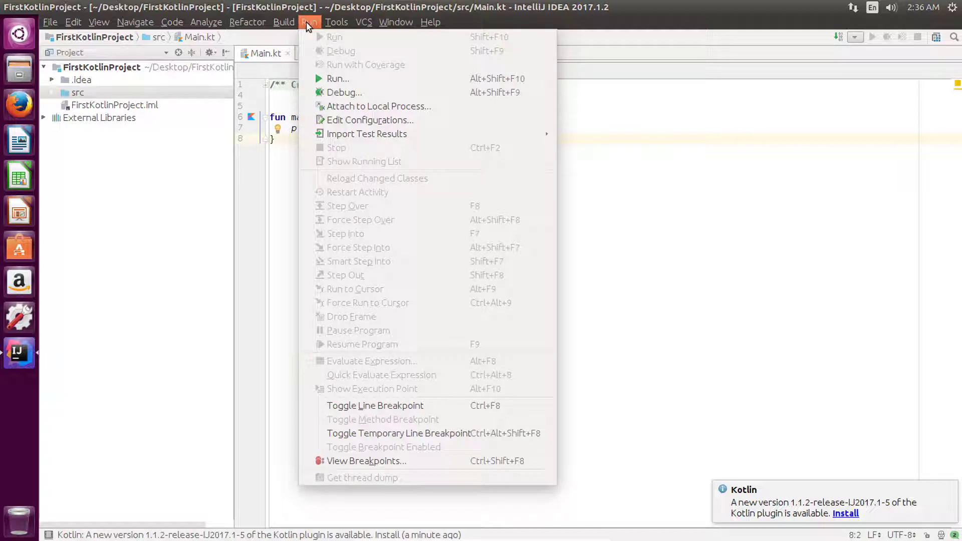
mouse_move(337, 78)
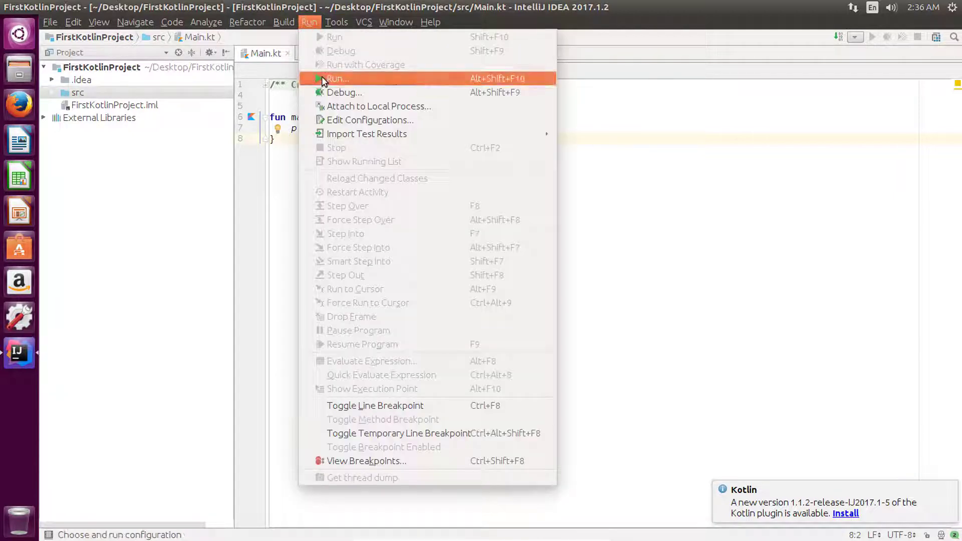
click(337, 78)
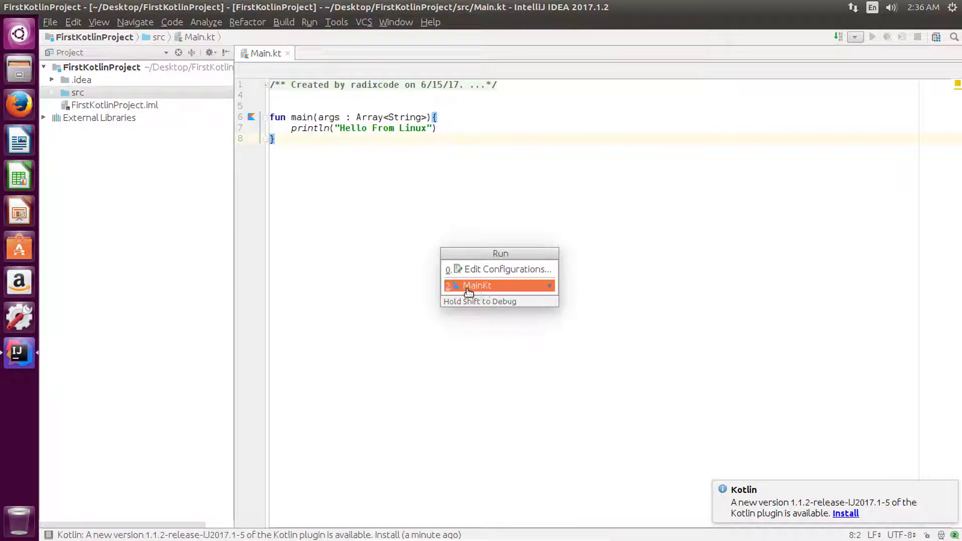
click(476, 286)
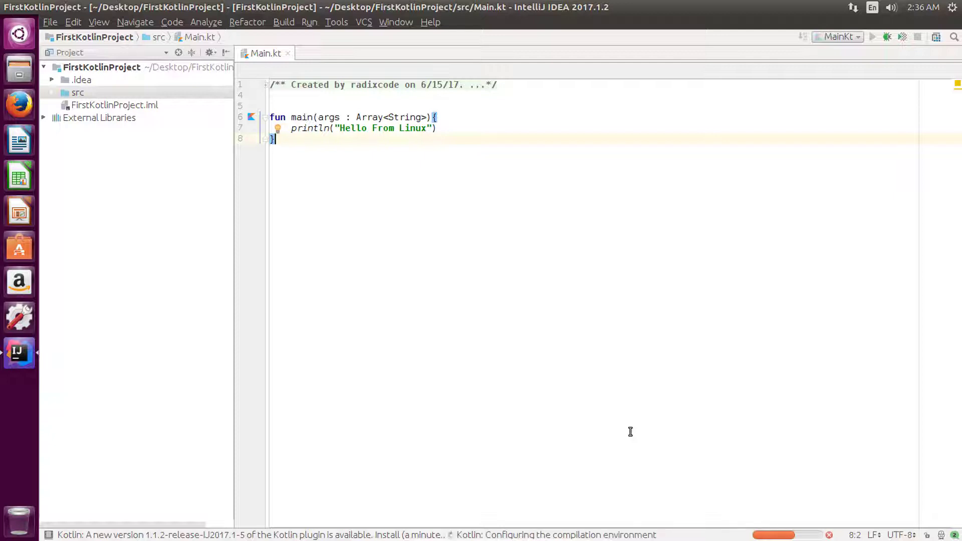
click(871, 36)
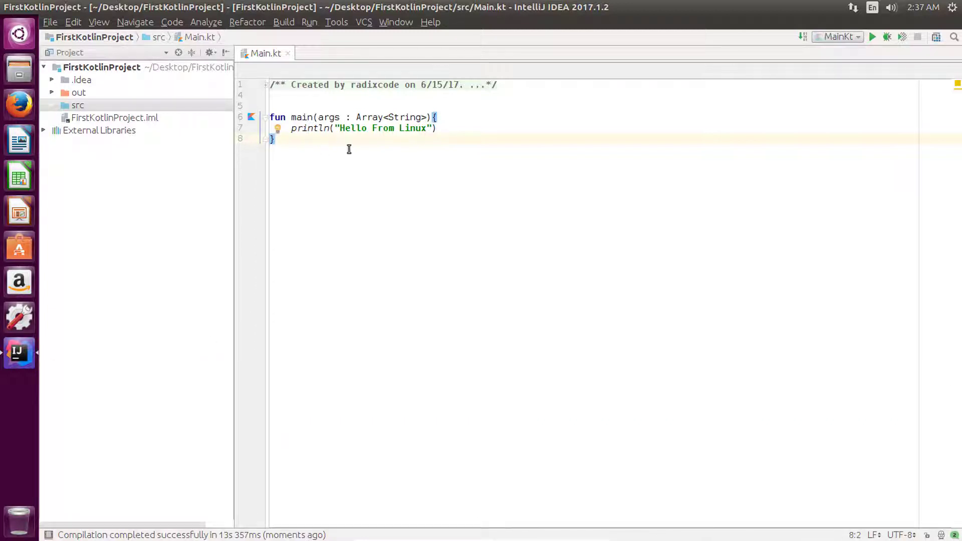
mouse_move(249, 118)
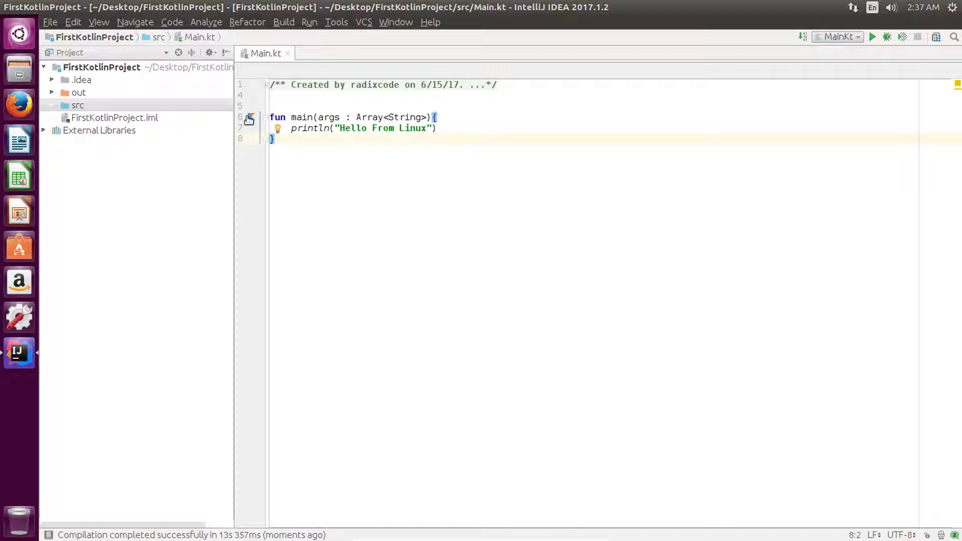
Step: Run main from the gutter icon and select the Hello From Linux console output line
click(277, 118)
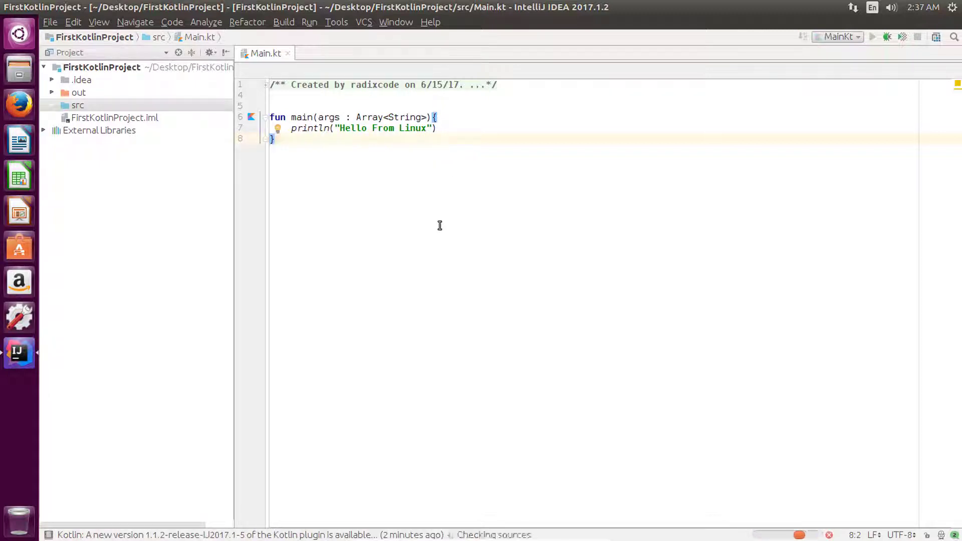
click(873, 37)
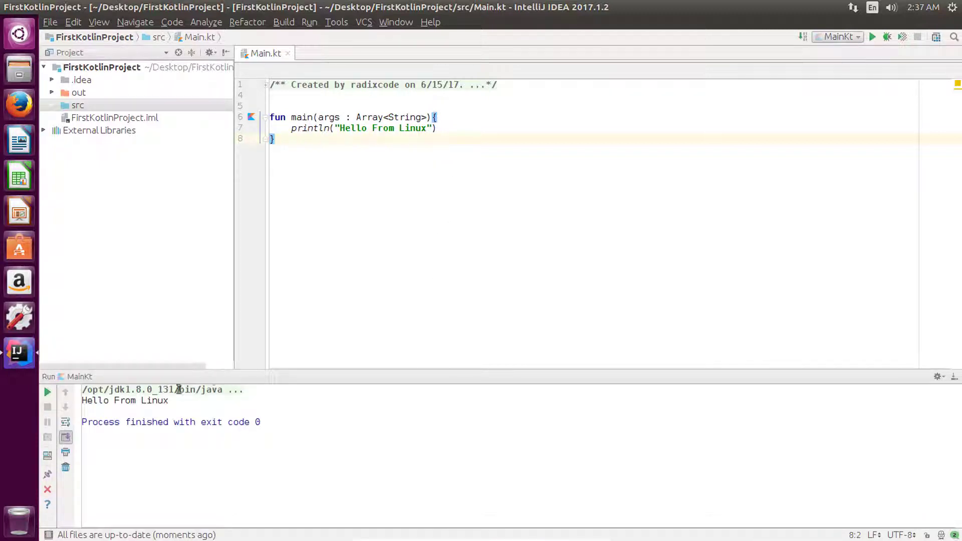
double_click(125, 400)
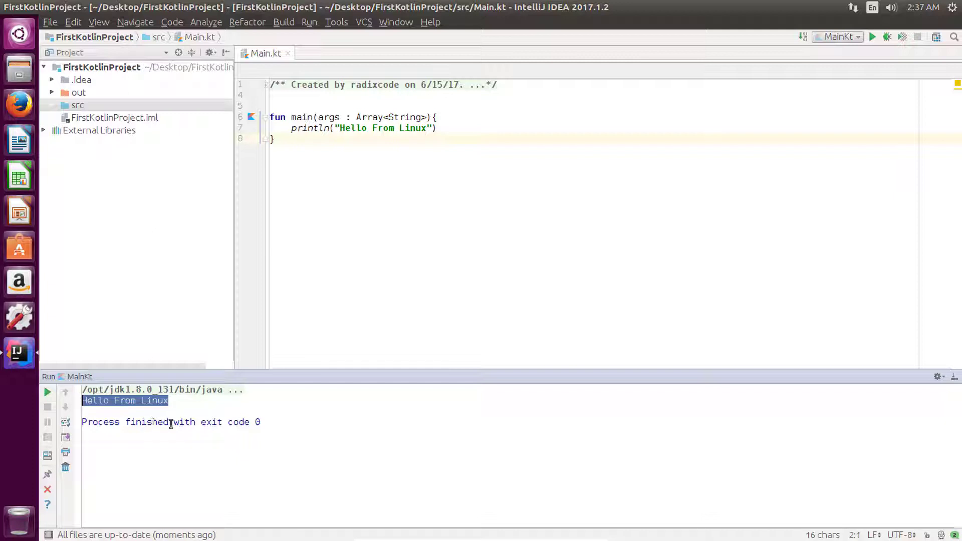